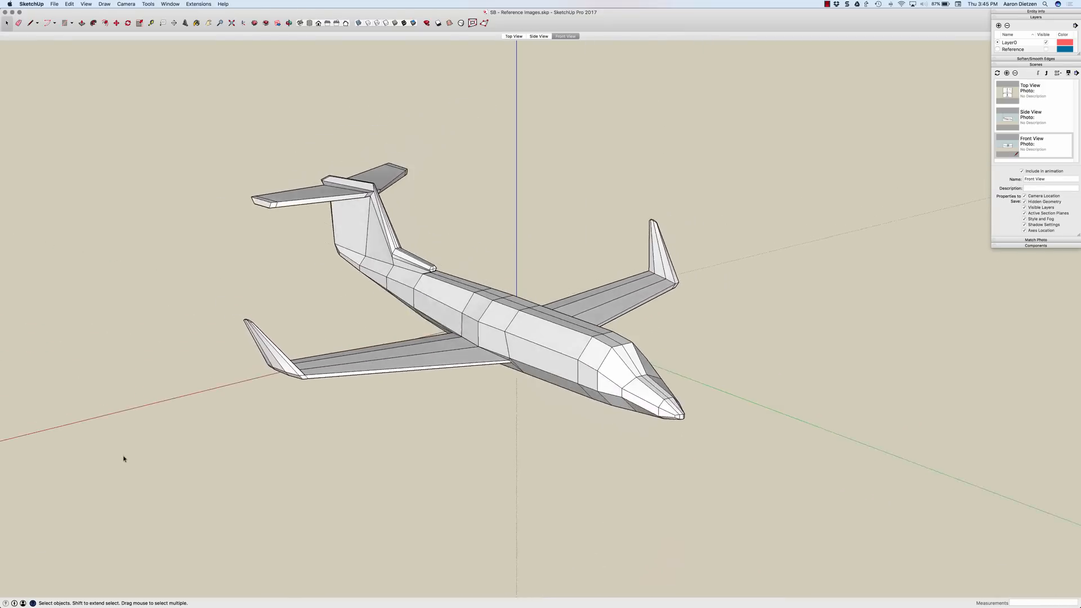
Make the Reference layer visible and preview the jet's Top, Side and Front scenes
left_click(564, 36)
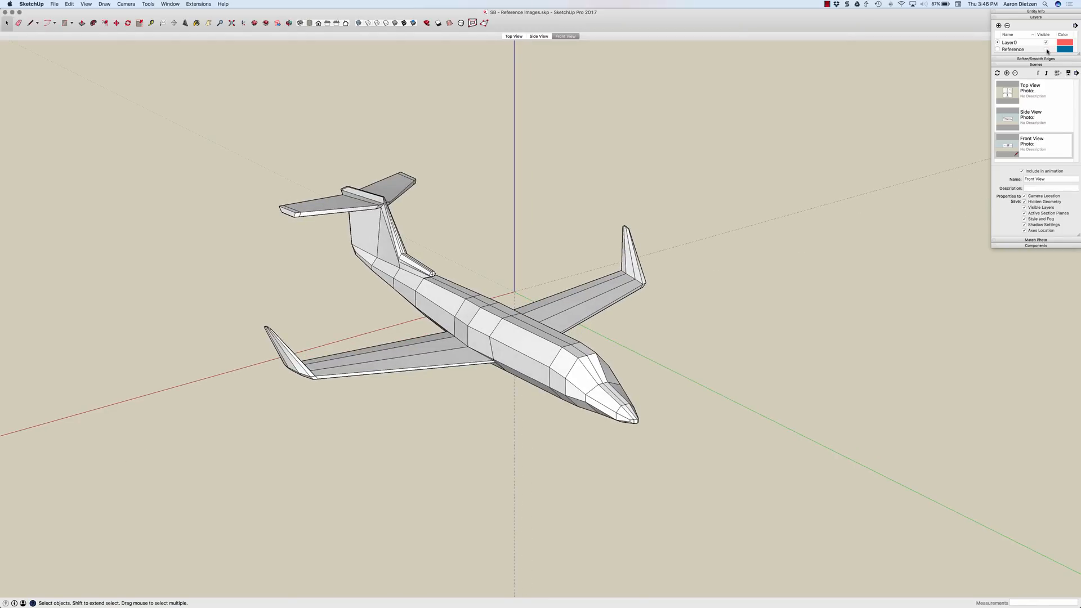
left_click(1046, 49)
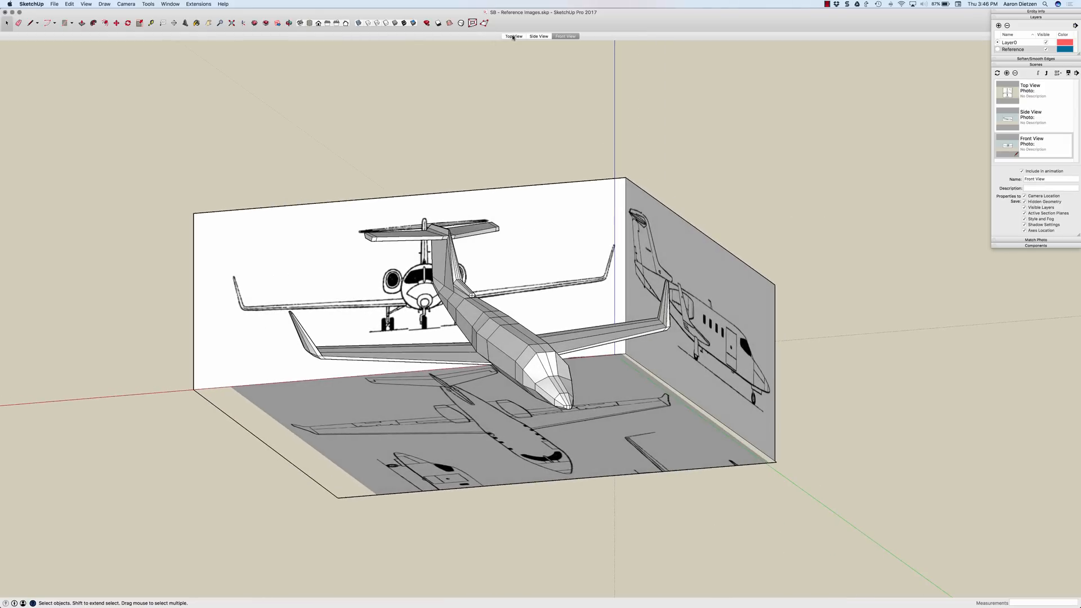
left_click(512, 36)
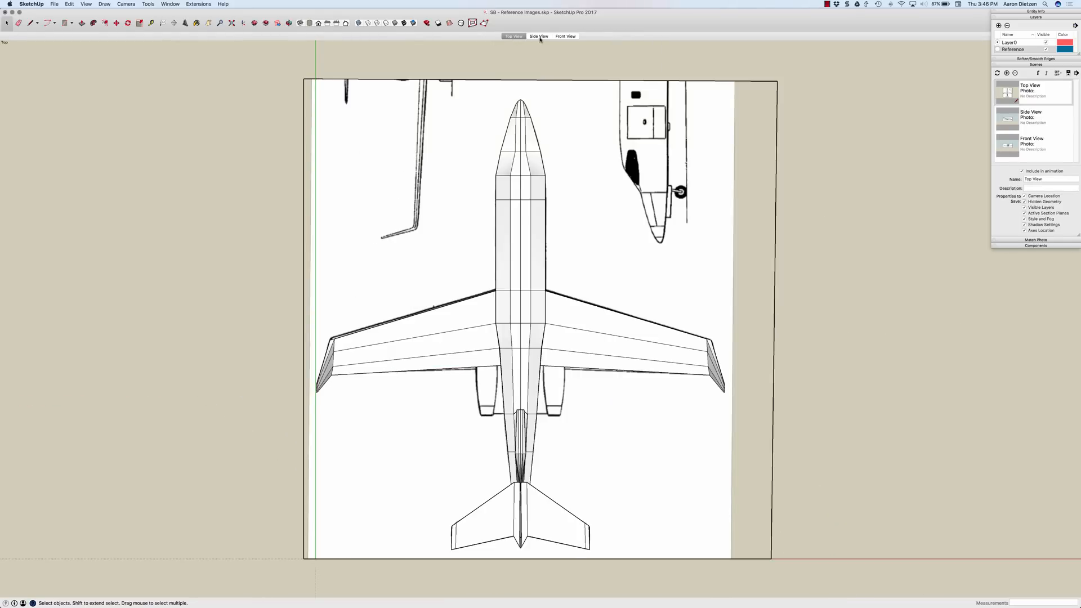
left_click(565, 36)
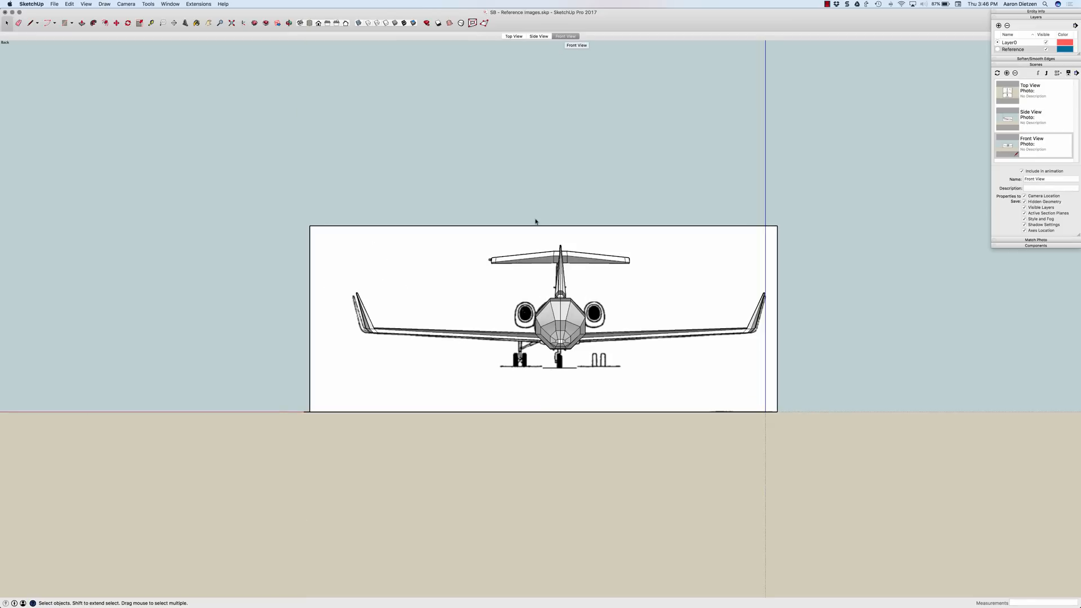
mouse_move(537, 303)
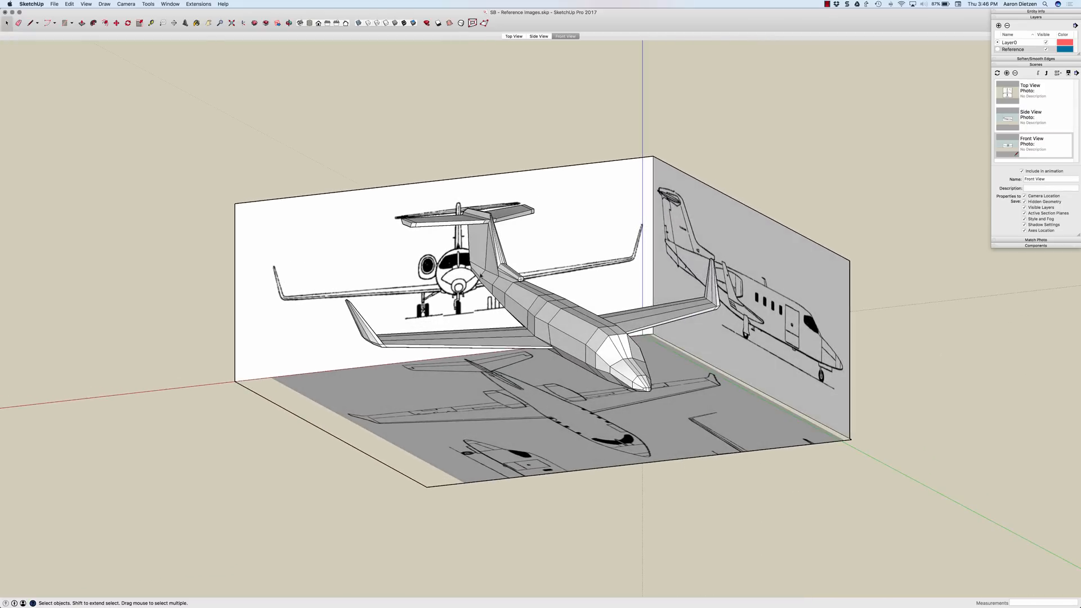
left_click(564, 36)
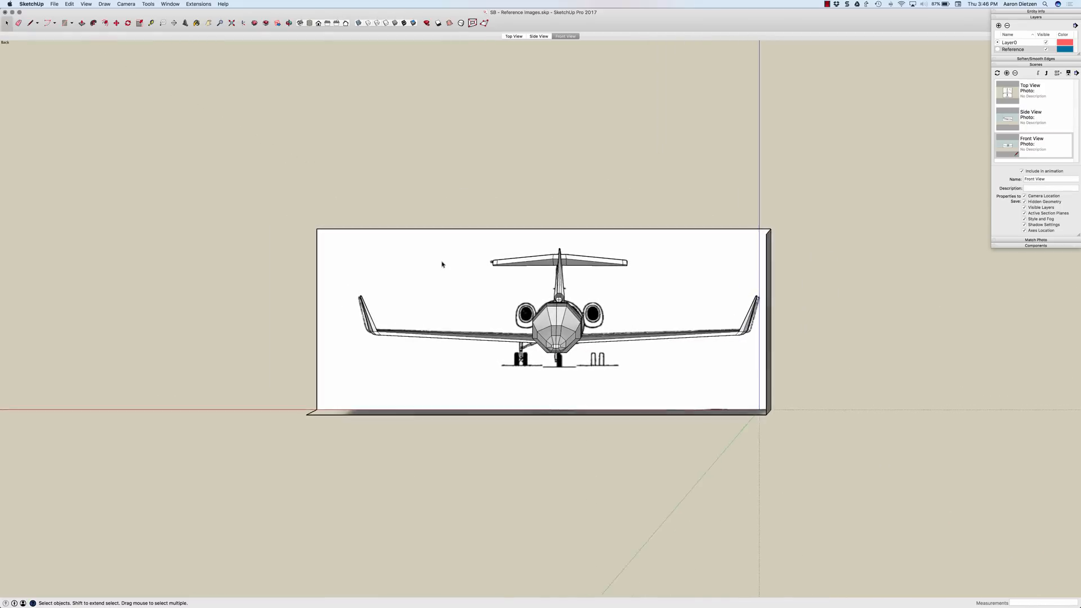
left_click(537, 36)
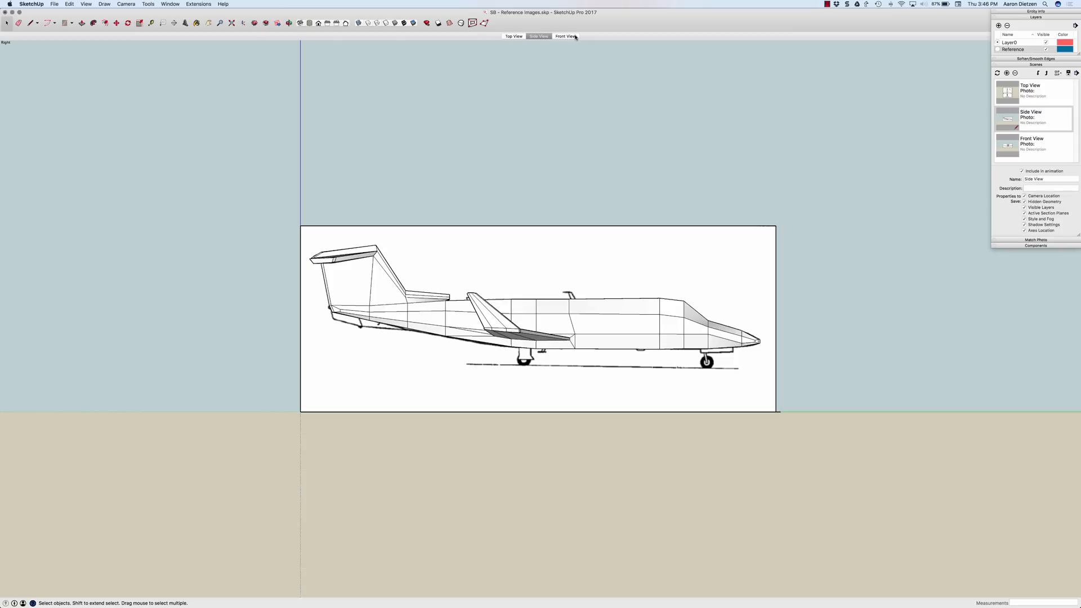
left_click(564, 36)
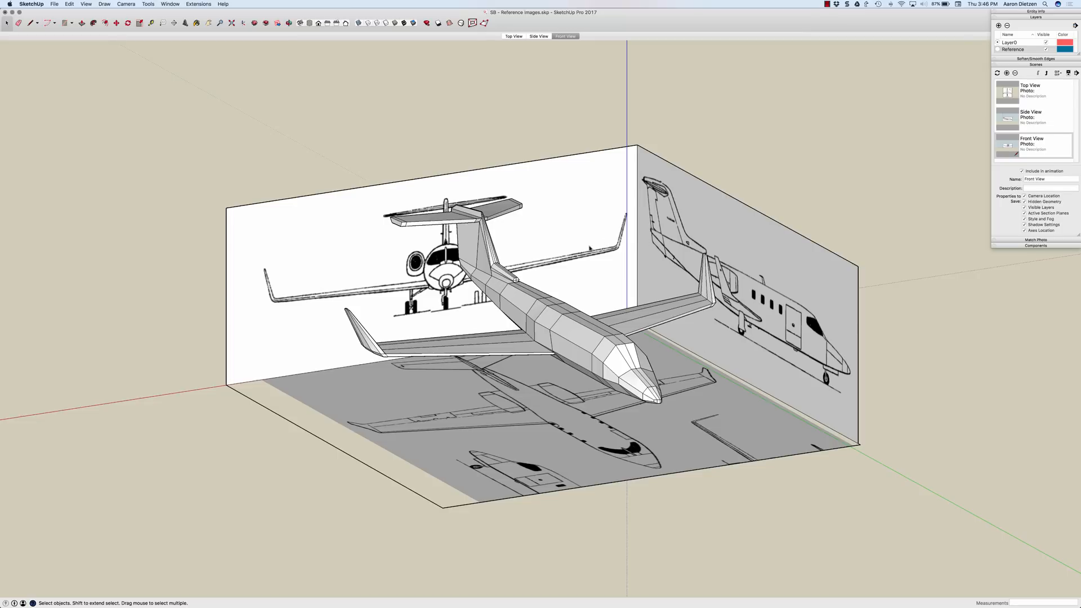
mouse_move(625, 243)
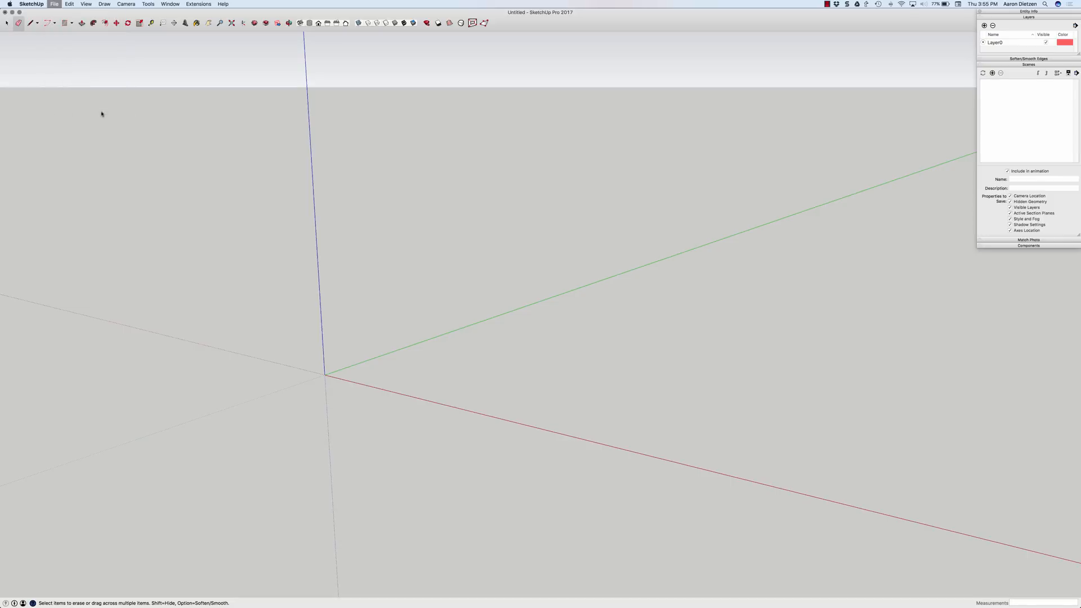
Import Vespa.jpg as an image lying flat on the ground at the origin
left_click(54, 4)
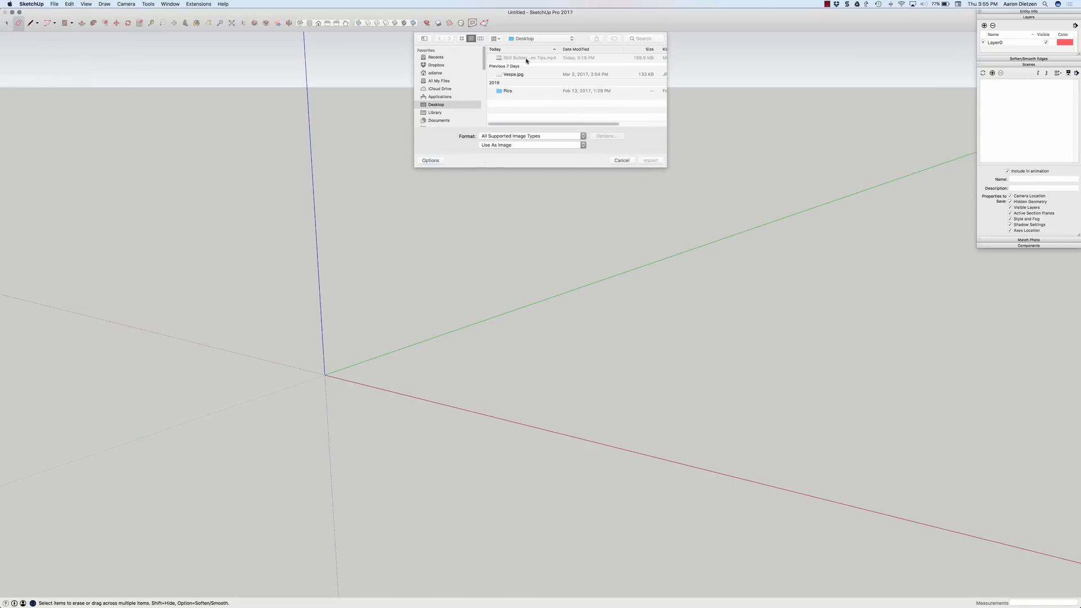
left_click(620, 160)
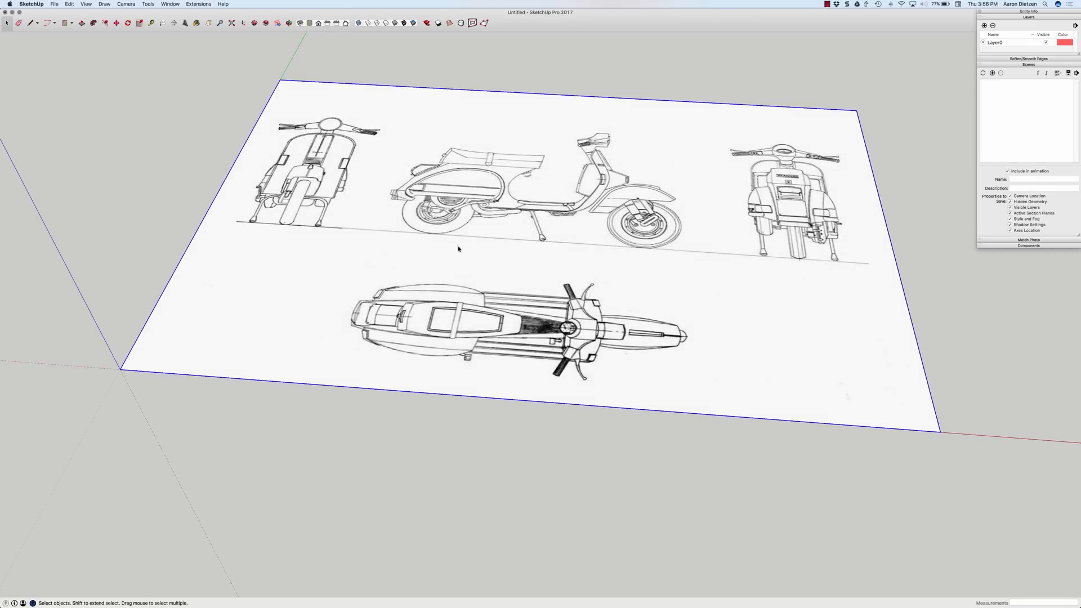
mouse_move(446, 327)
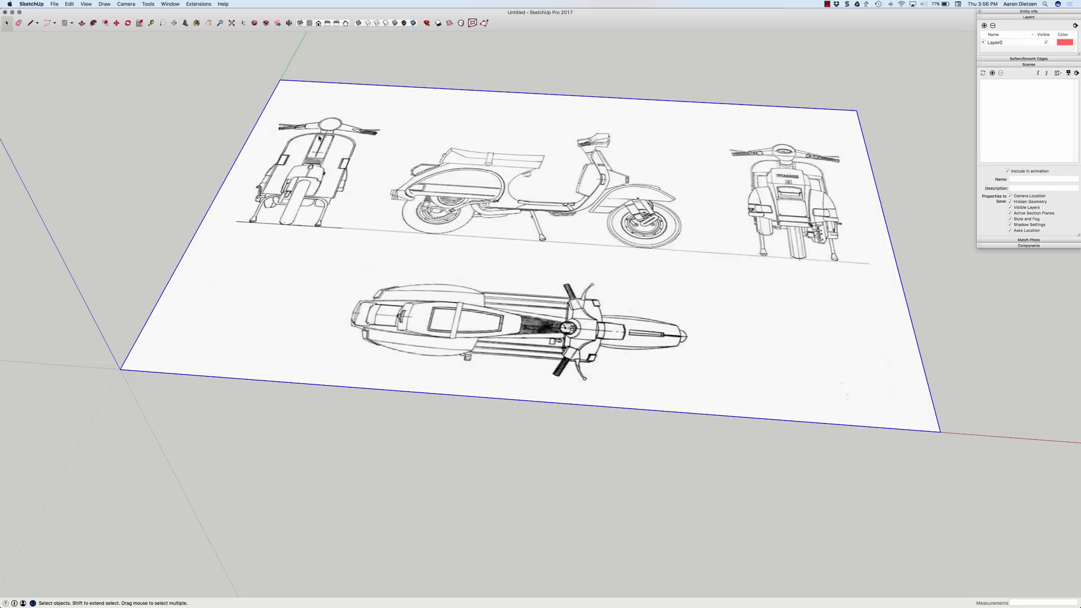
mouse_move(329, 187)
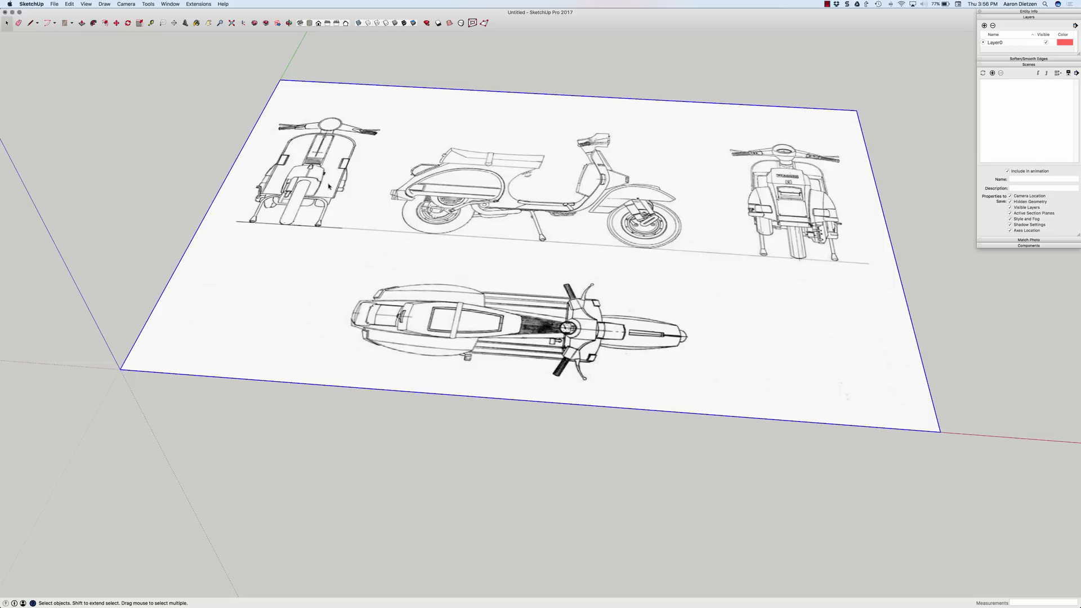
mouse_move(394, 203)
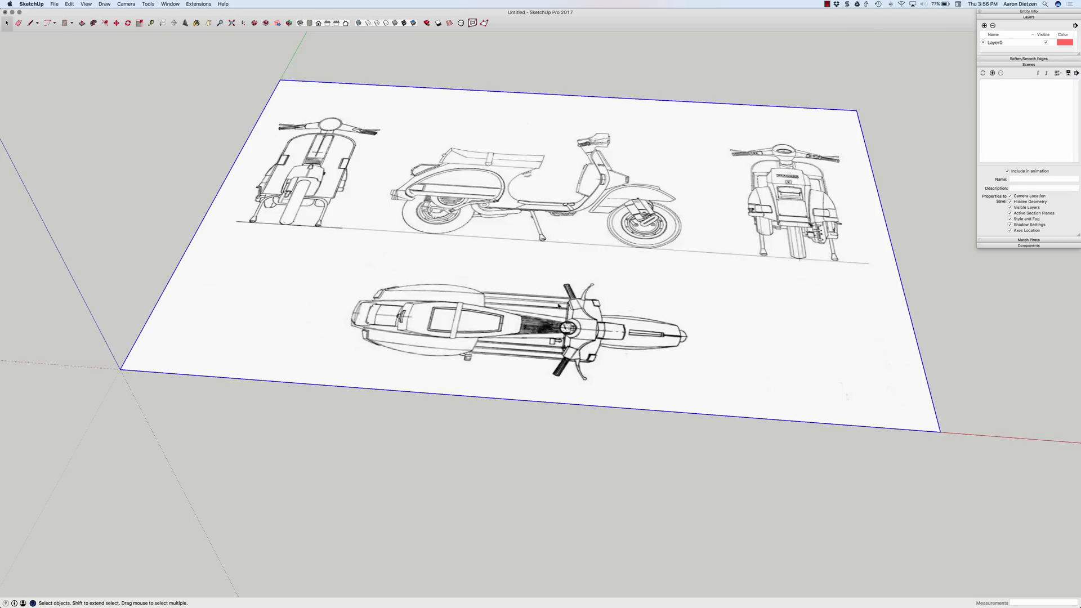
mouse_move(638, 101)
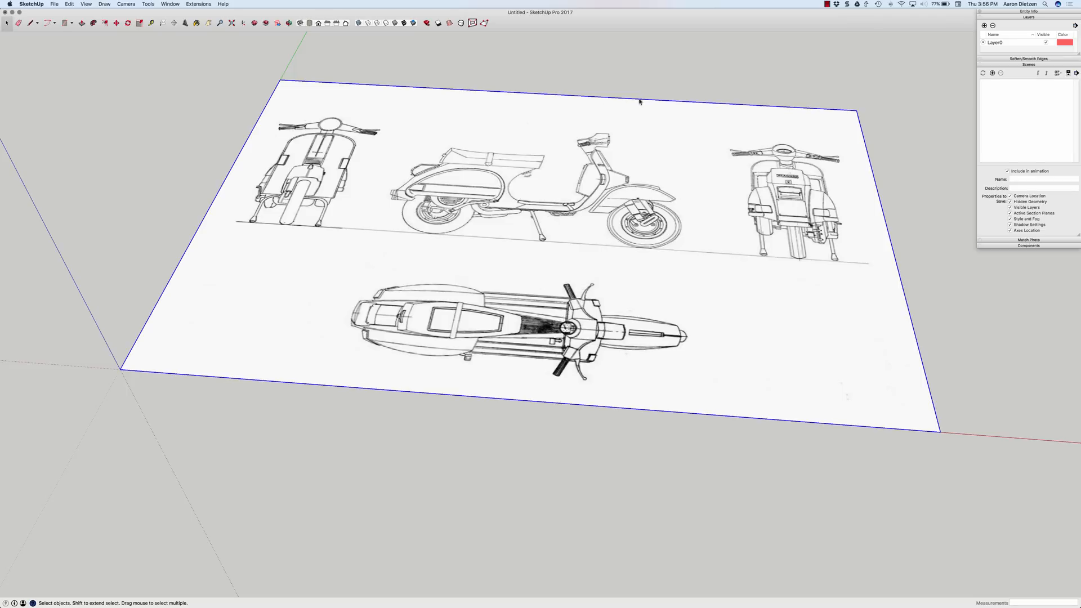
mouse_move(343, 197)
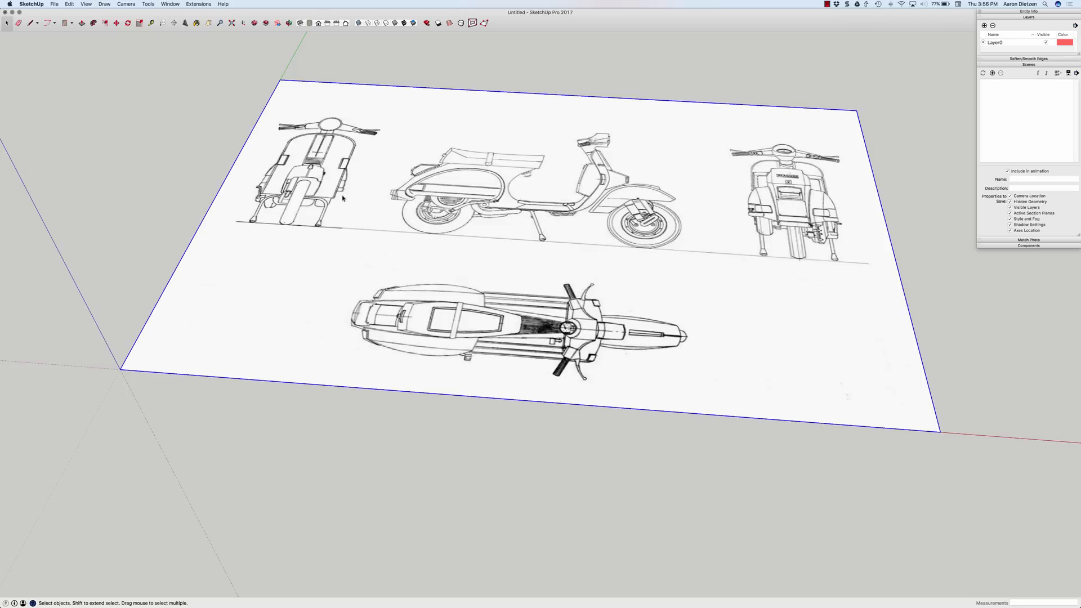
mouse_move(473, 176)
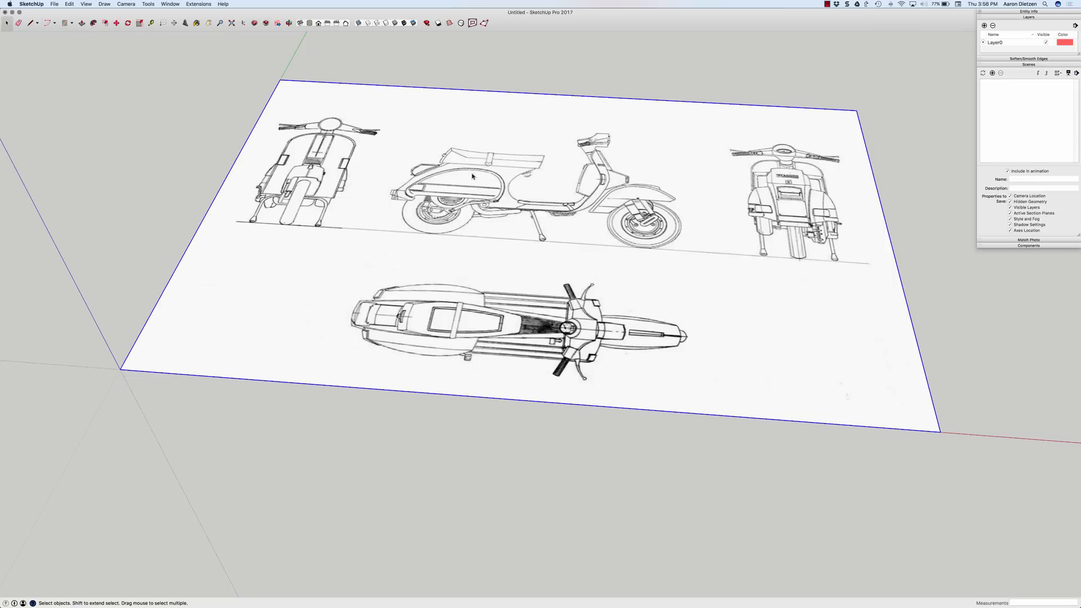
mouse_move(402, 168)
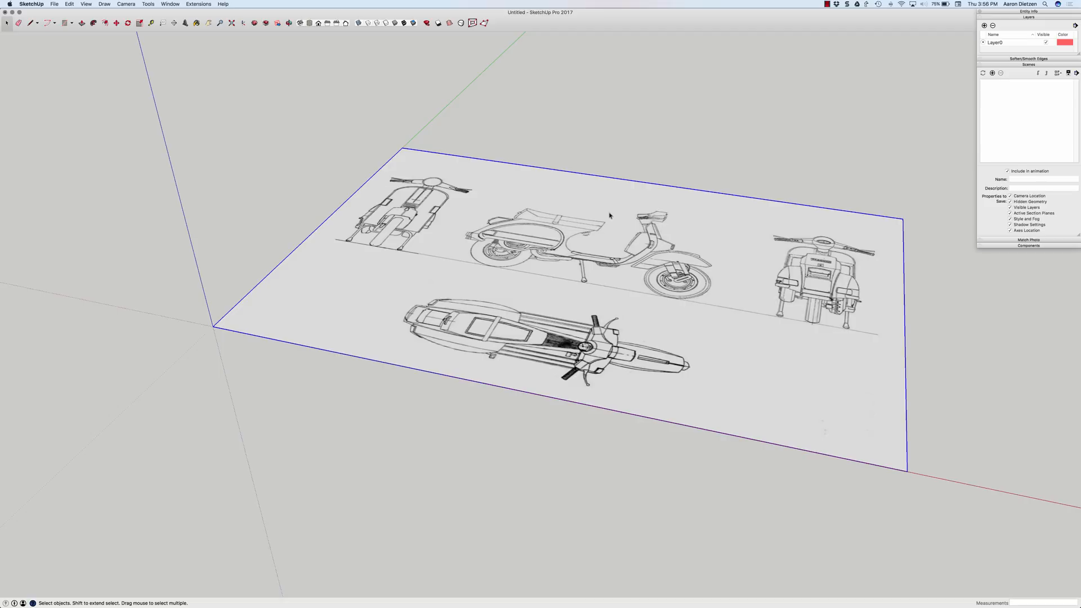
mouse_move(228, 49)
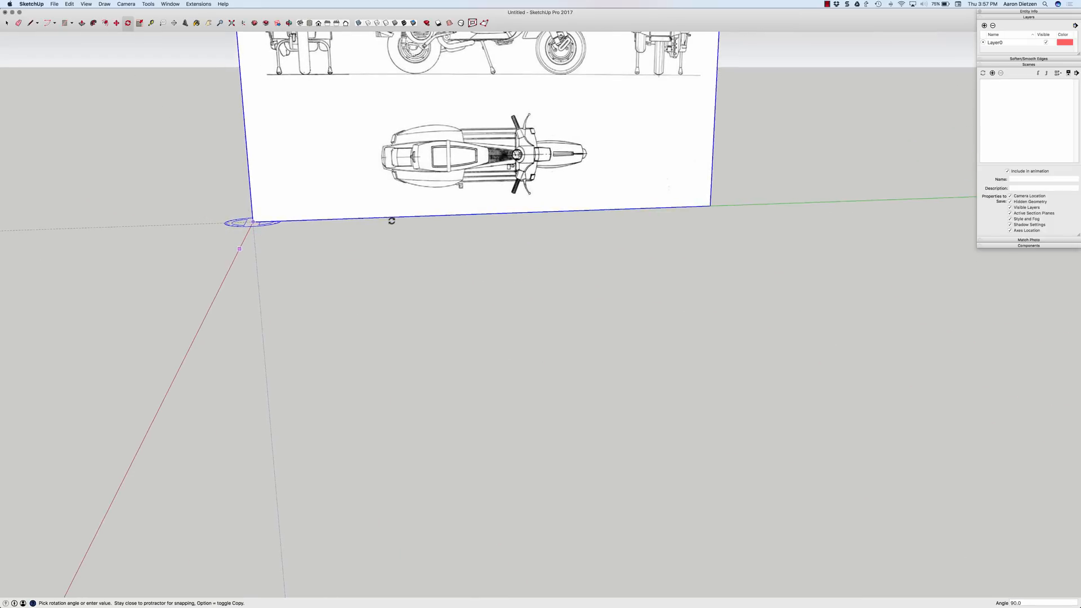
mouse_move(392, 215)
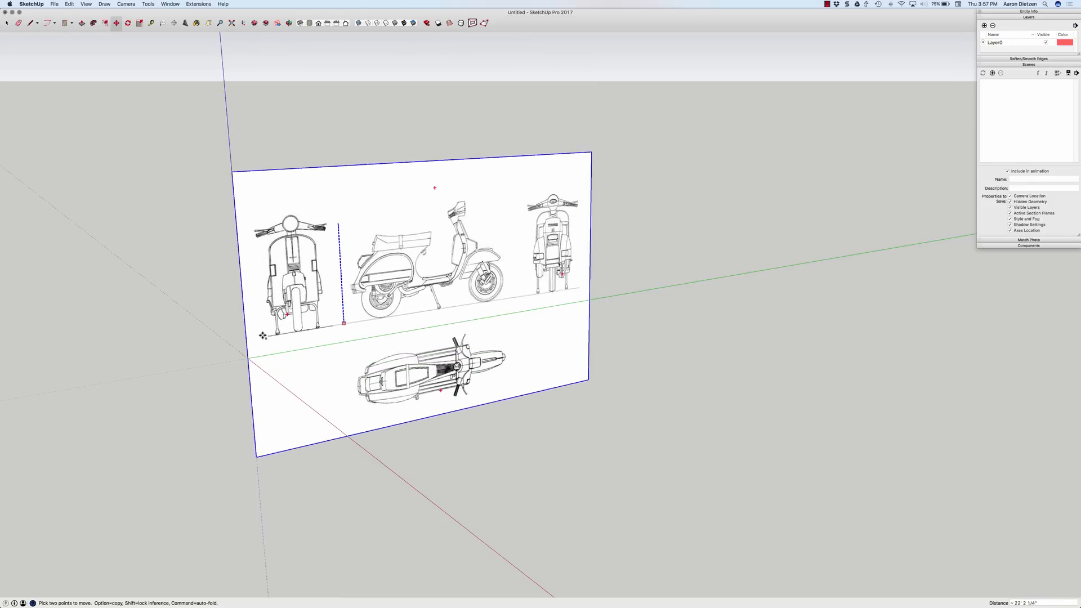
mouse_move(248, 360)
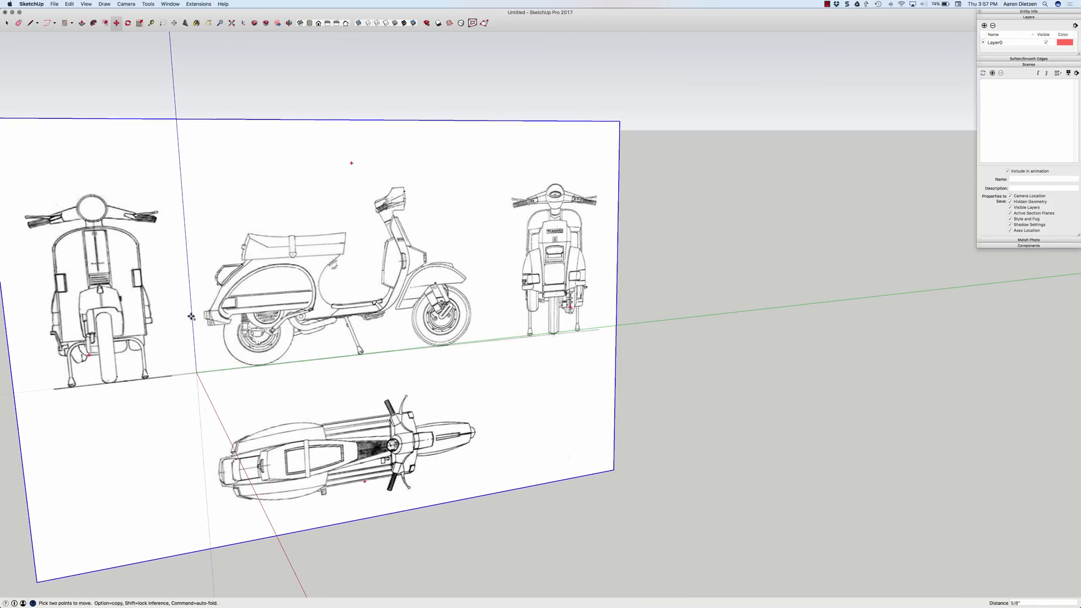
mouse_move(191, 317)
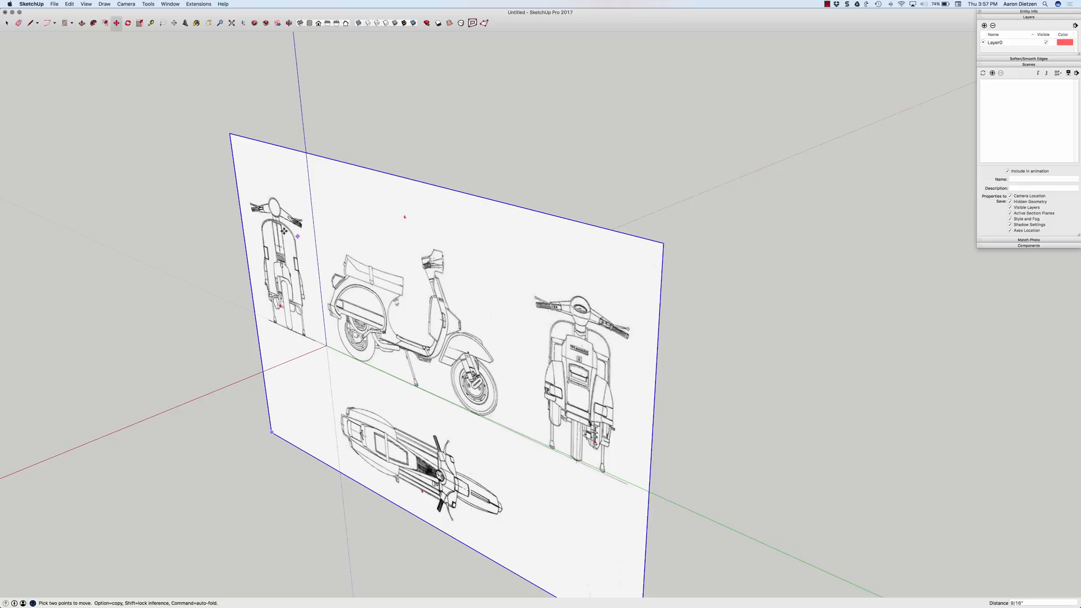
mouse_move(303, 341)
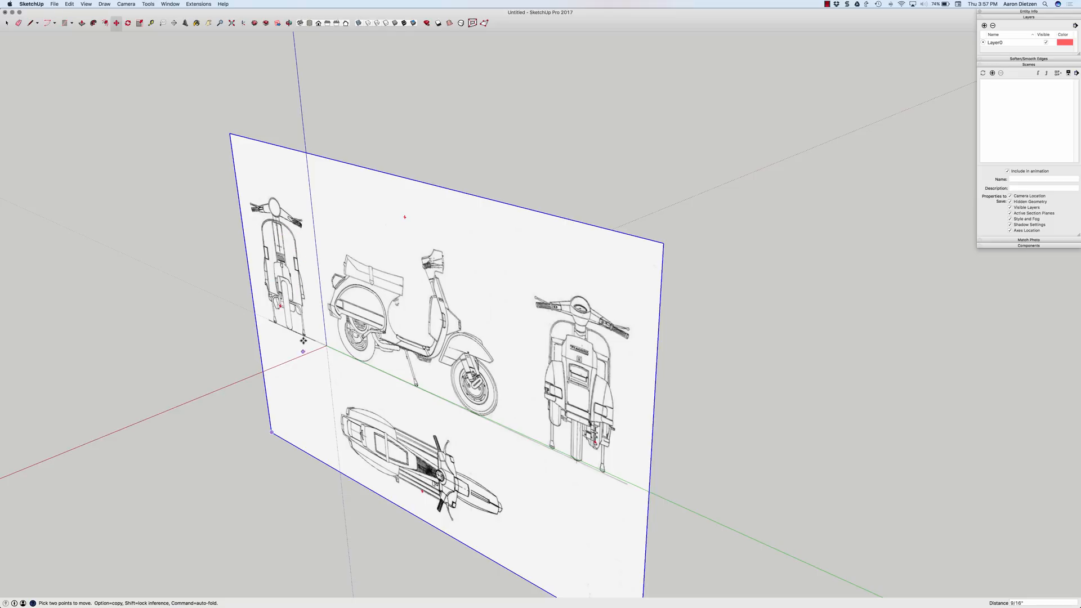
mouse_move(230, 173)
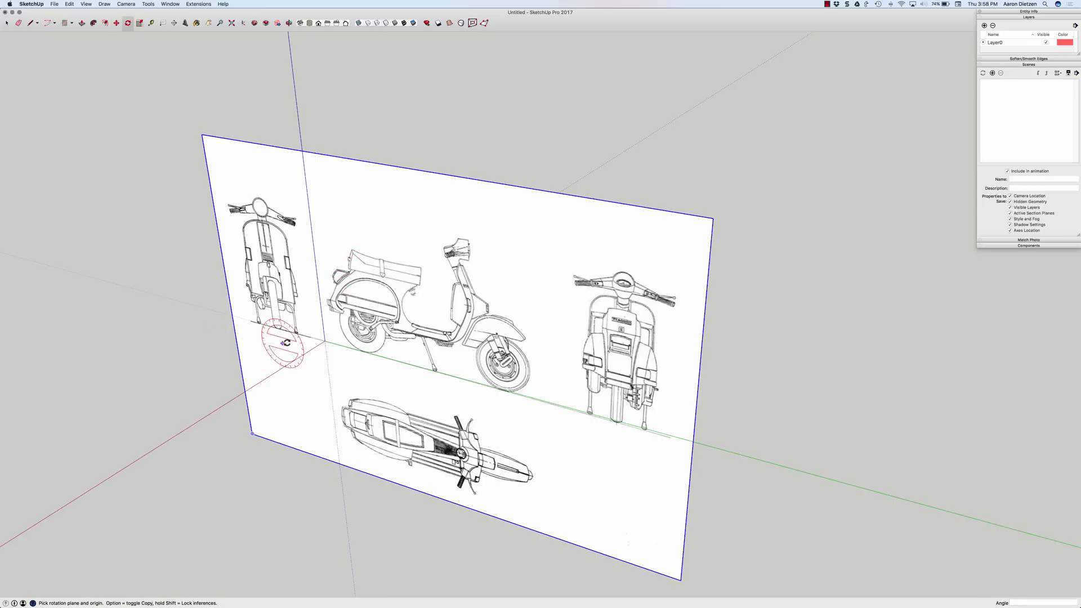
mouse_move(327, 343)
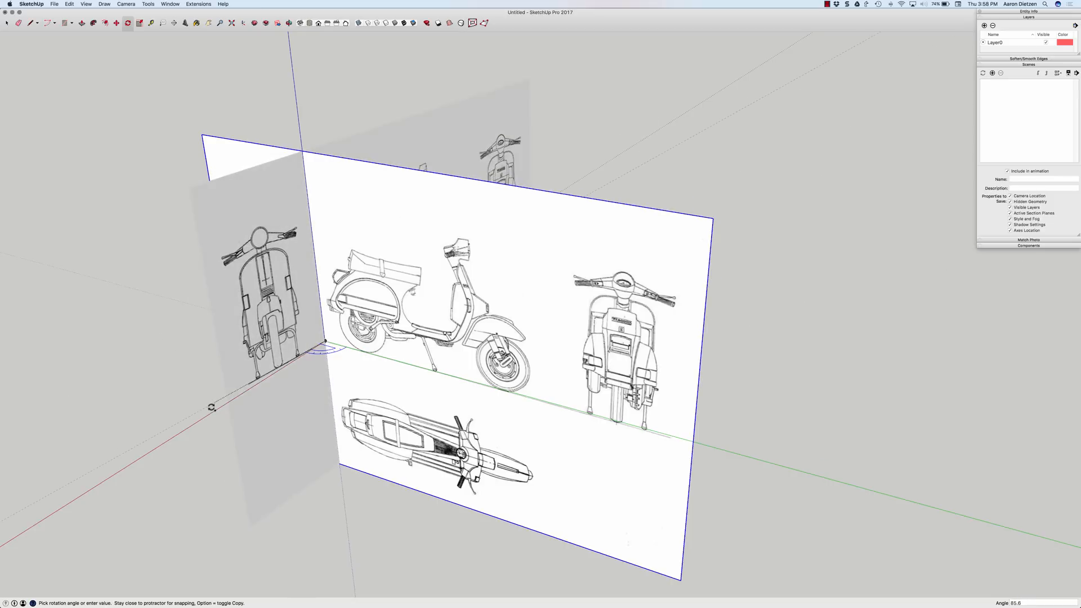
Set the rotated copy of the Vespa sheet at 90° to the original
left_click(210, 407)
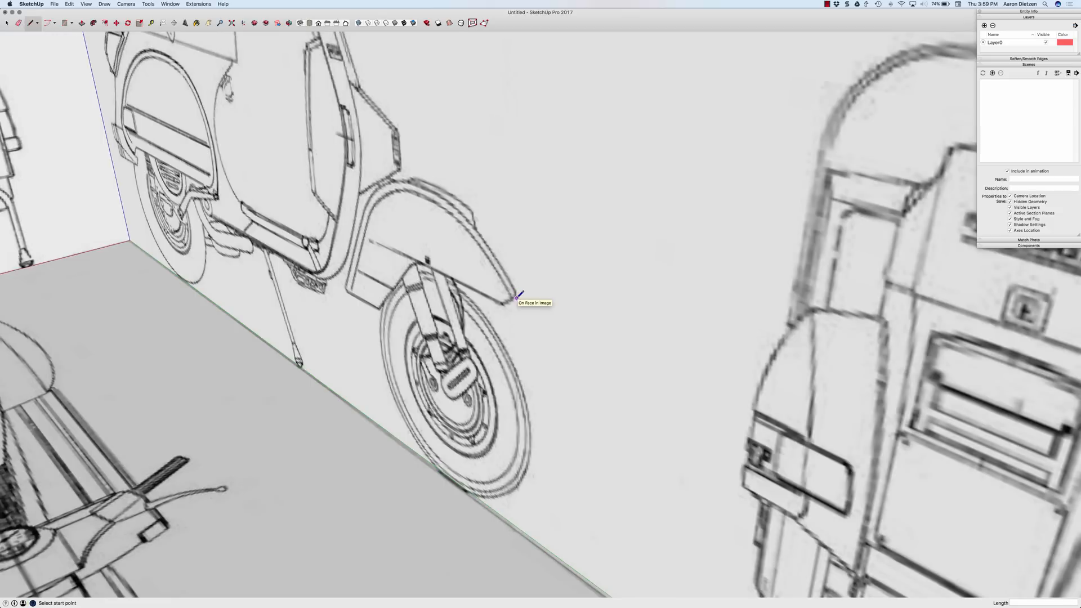
Draw a guide line from the front fender along red, then one down to the floor
left_click(516, 290)
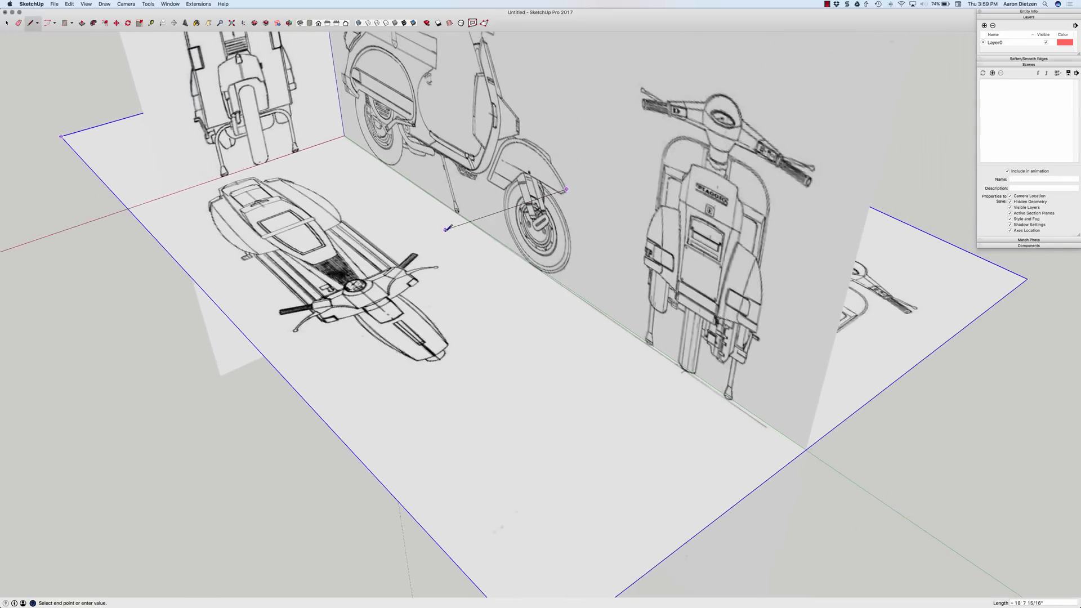
mouse_move(445, 242)
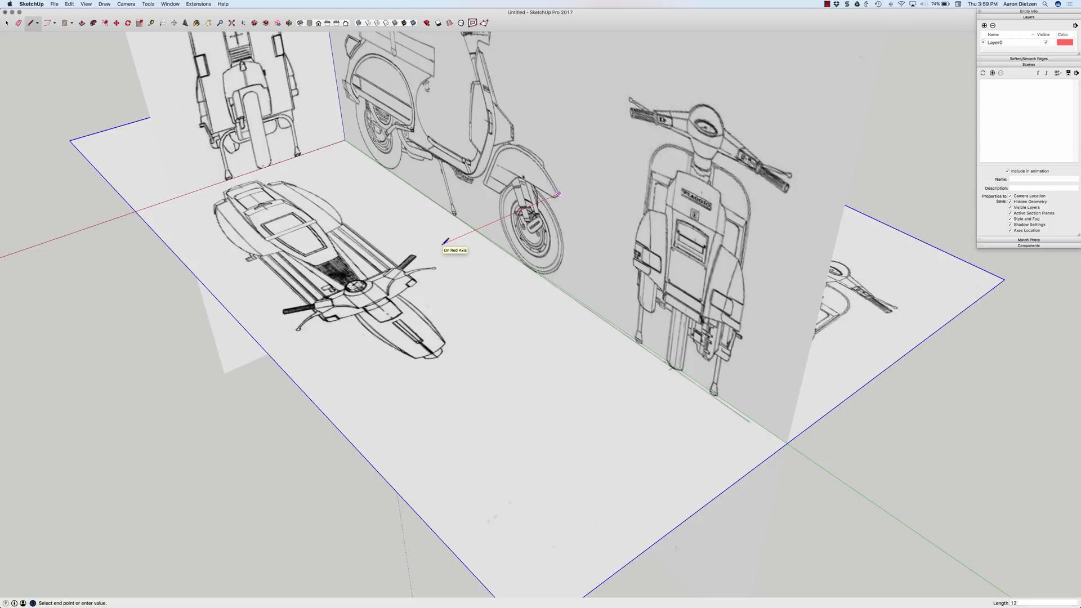
mouse_move(435, 243)
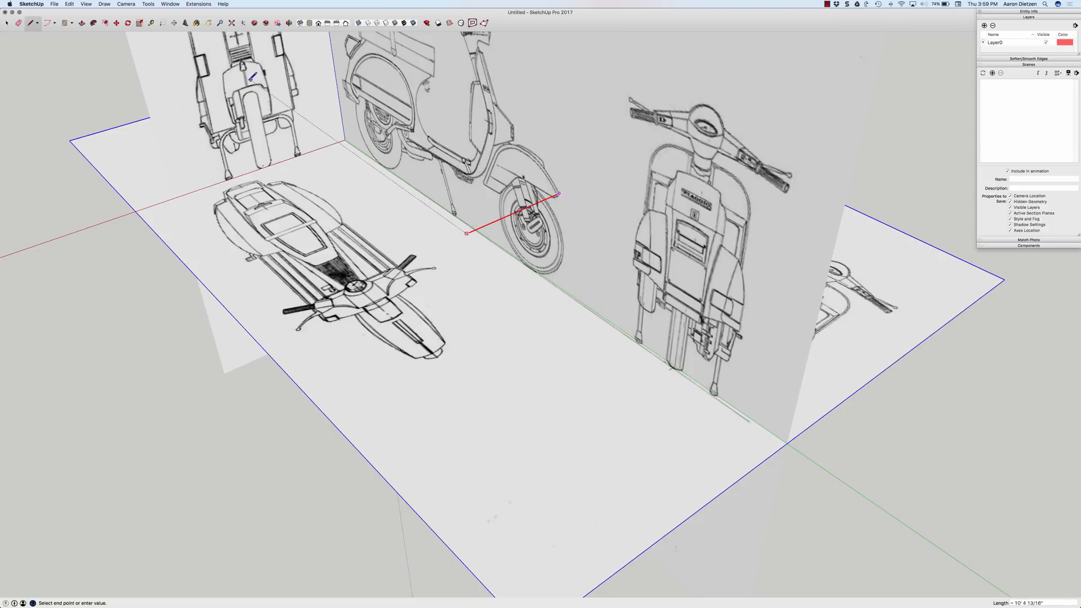
mouse_move(252, 85)
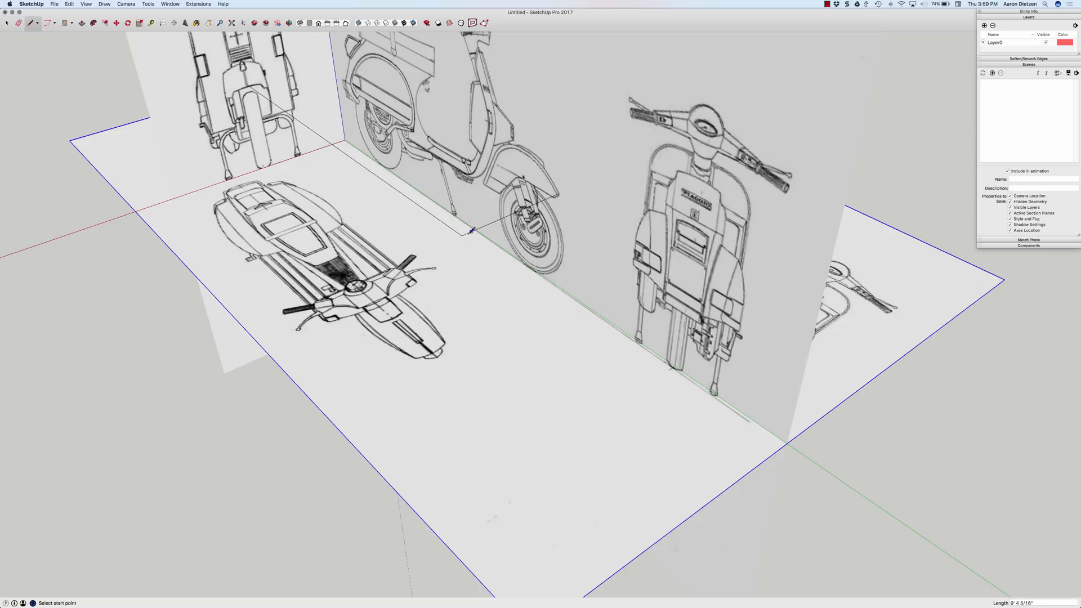
left_click(461, 236)
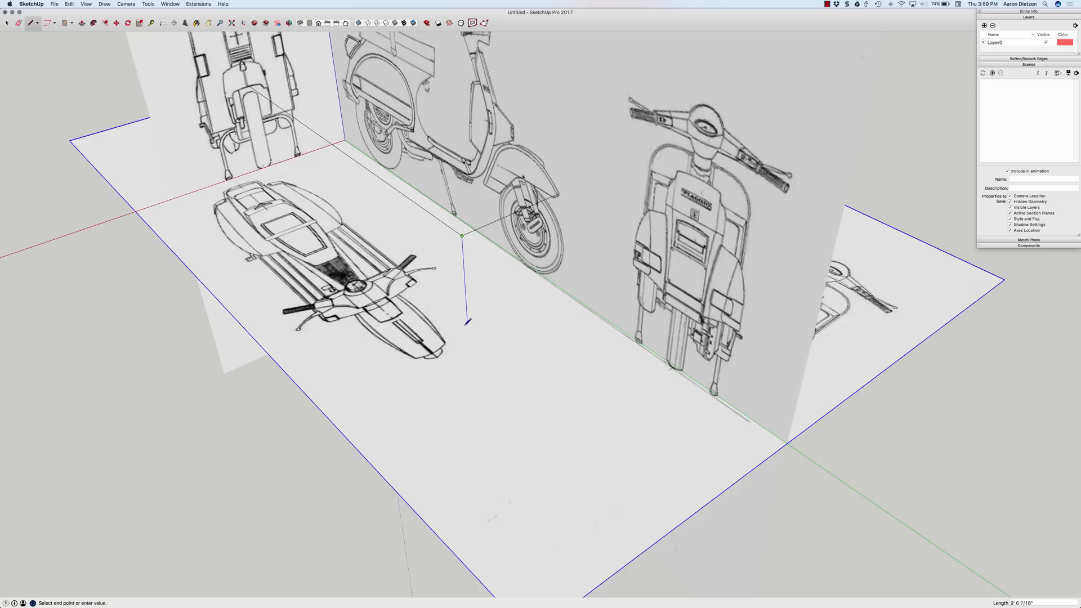
mouse_move(467, 331)
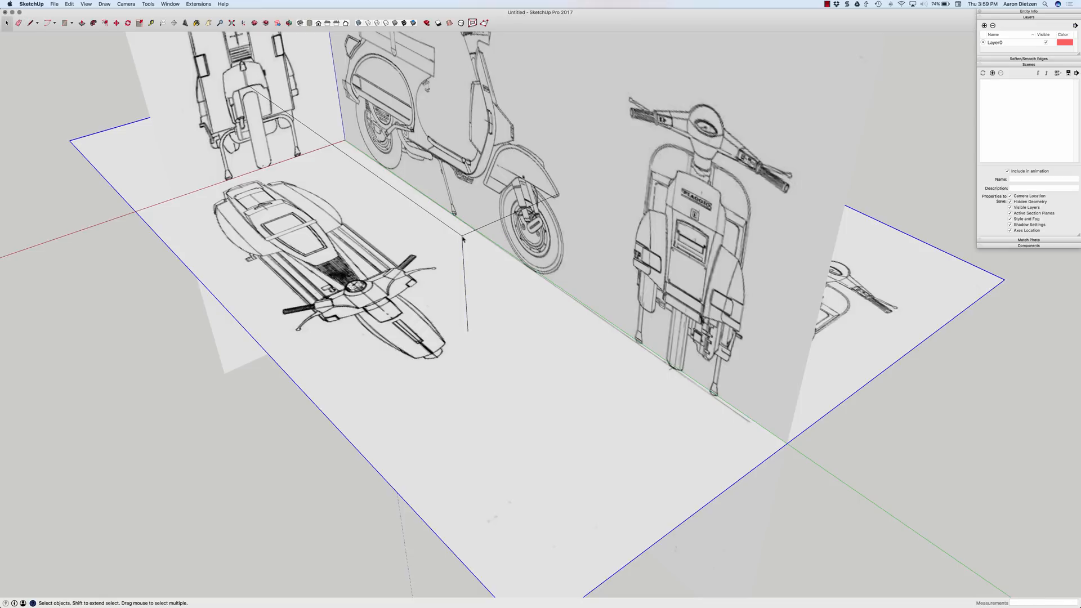
mouse_move(550, 205)
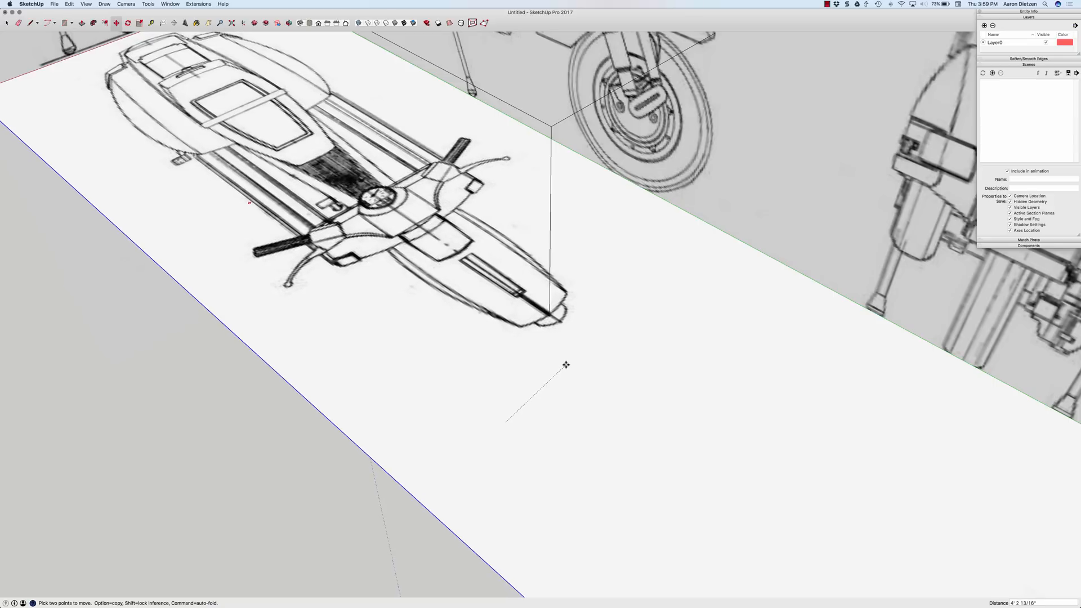
mouse_move(468, 411)
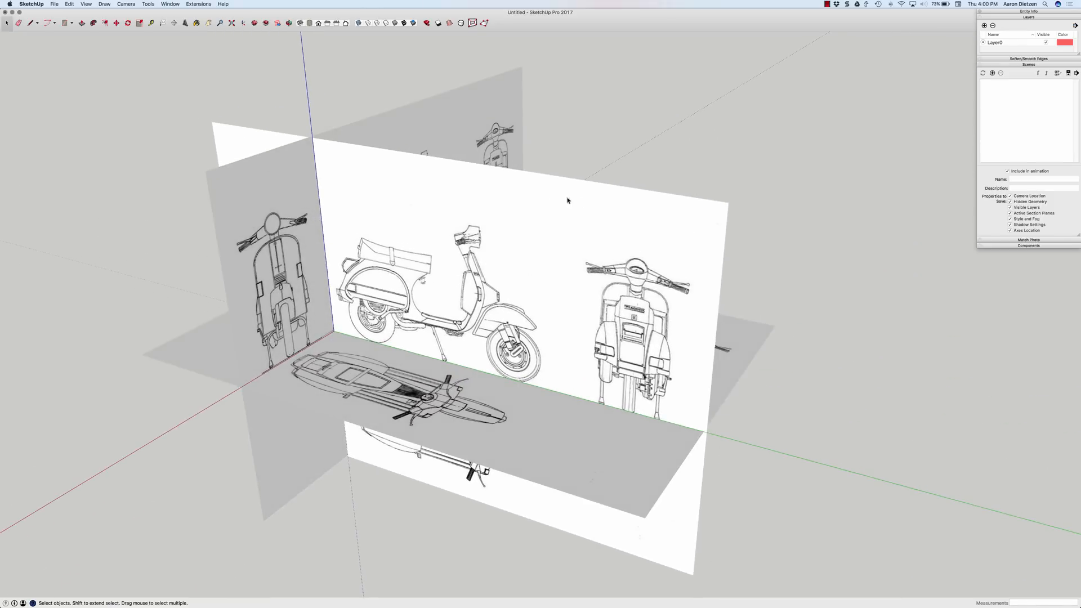
mouse_move(561, 222)
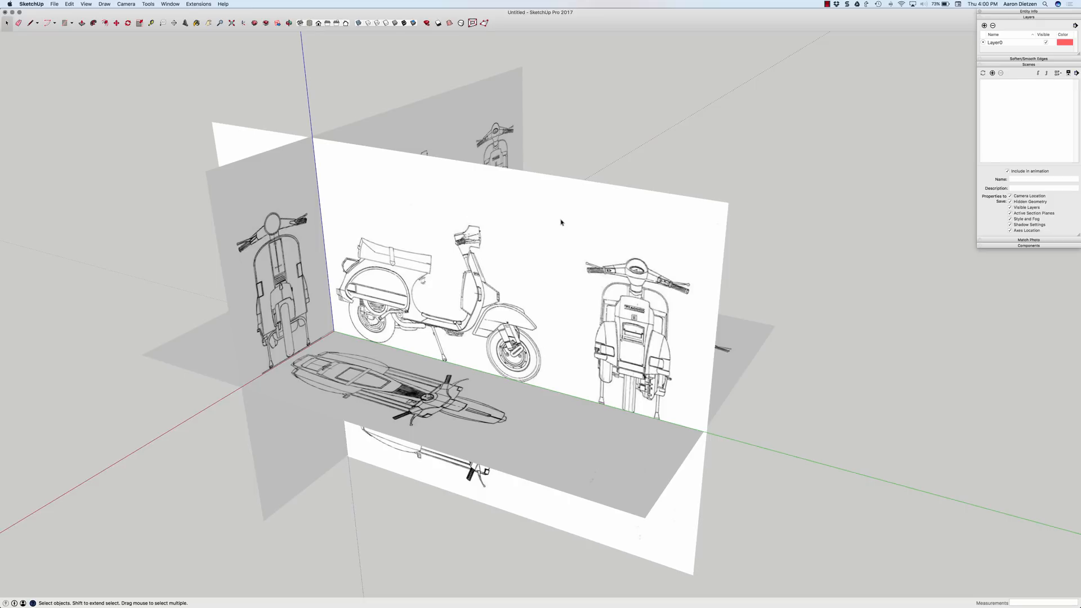
left_click(537, 229)
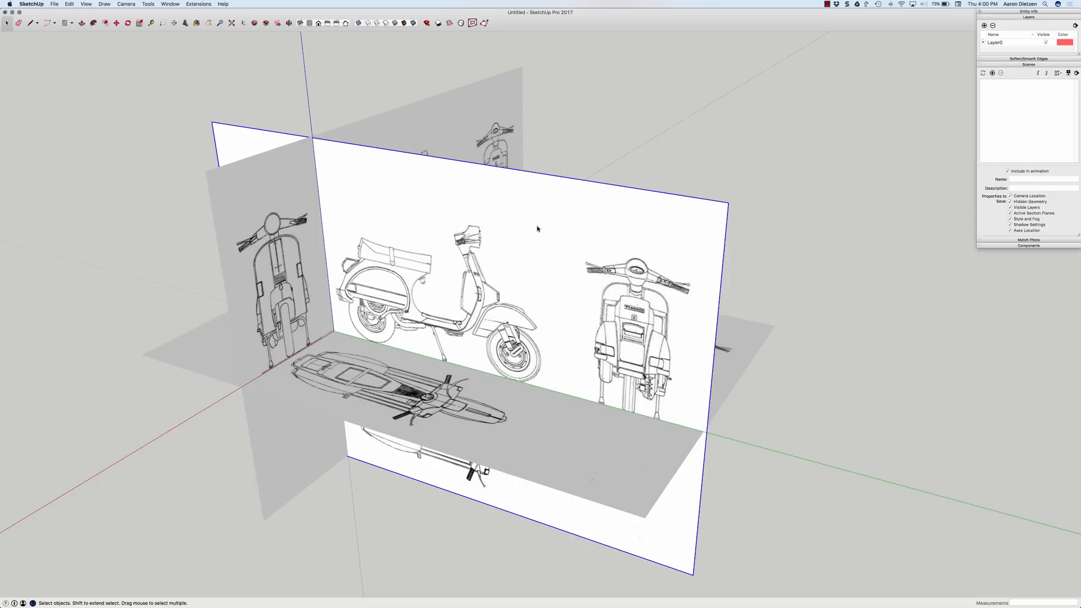
mouse_move(450, 265)
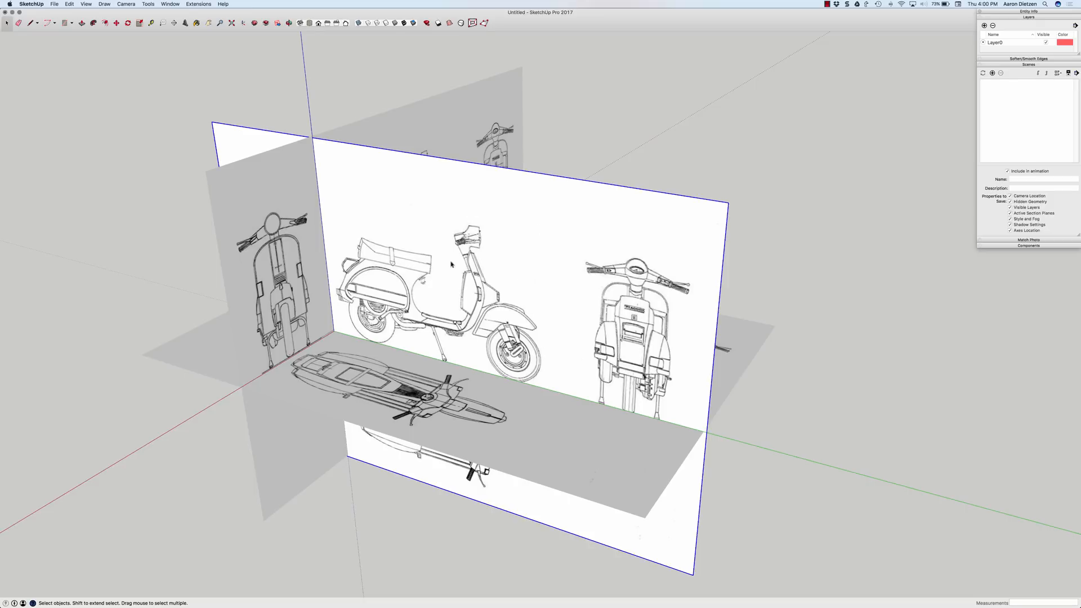
Bring up the side-view image's context menu to explode it
right_click(451, 264)
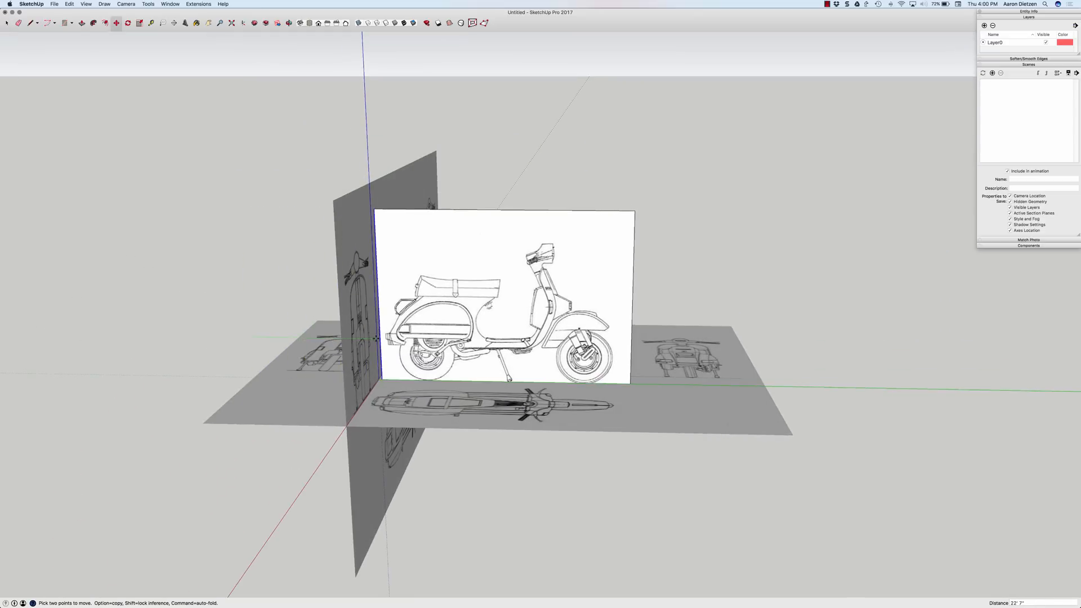
mouse_move(378, 343)
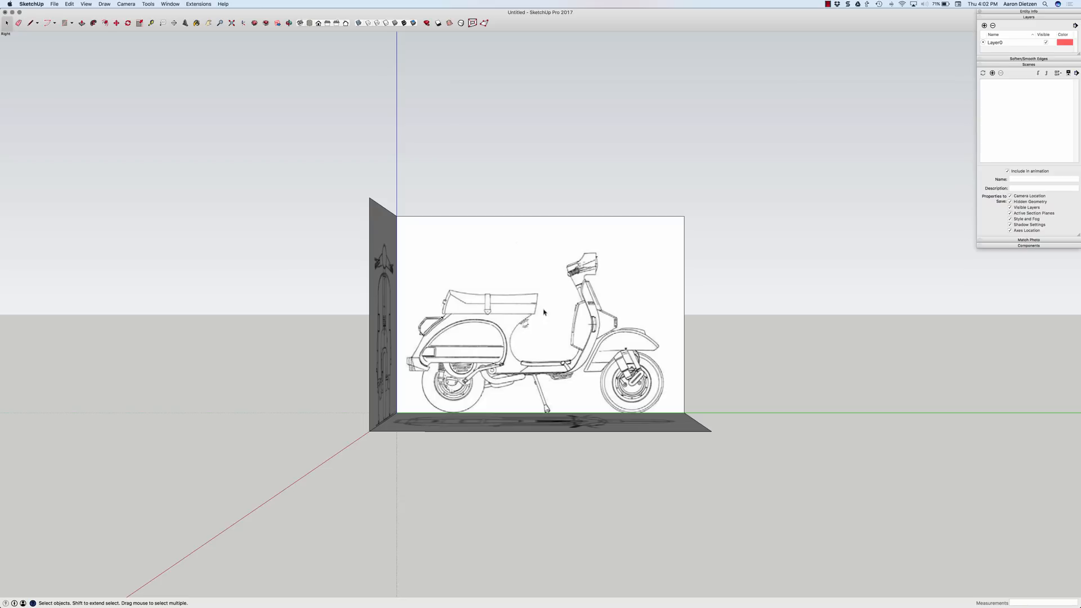
mouse_move(486, 312)
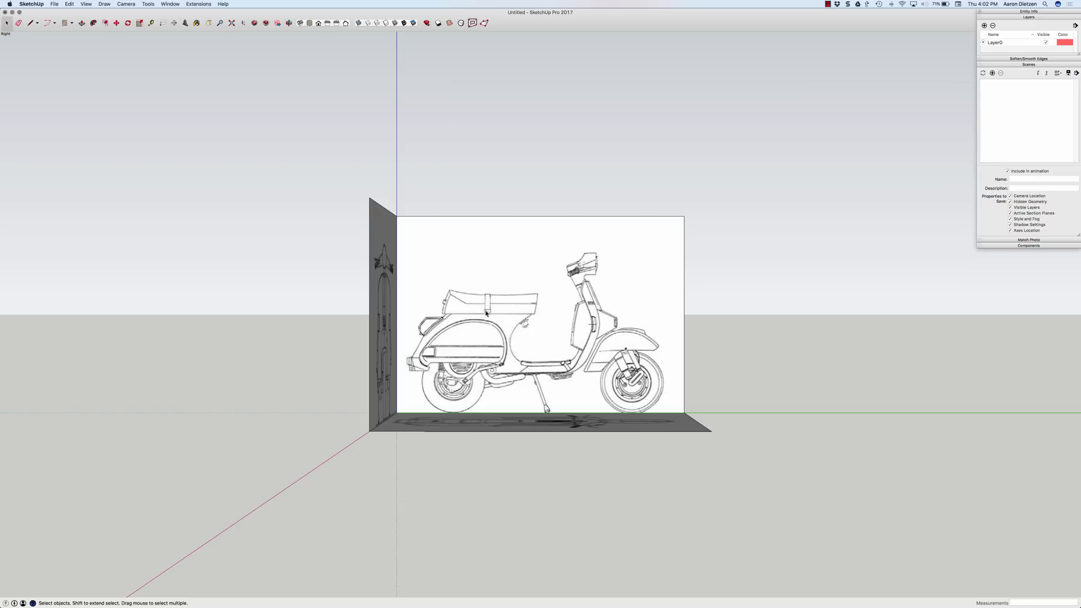
mouse_move(391, 367)
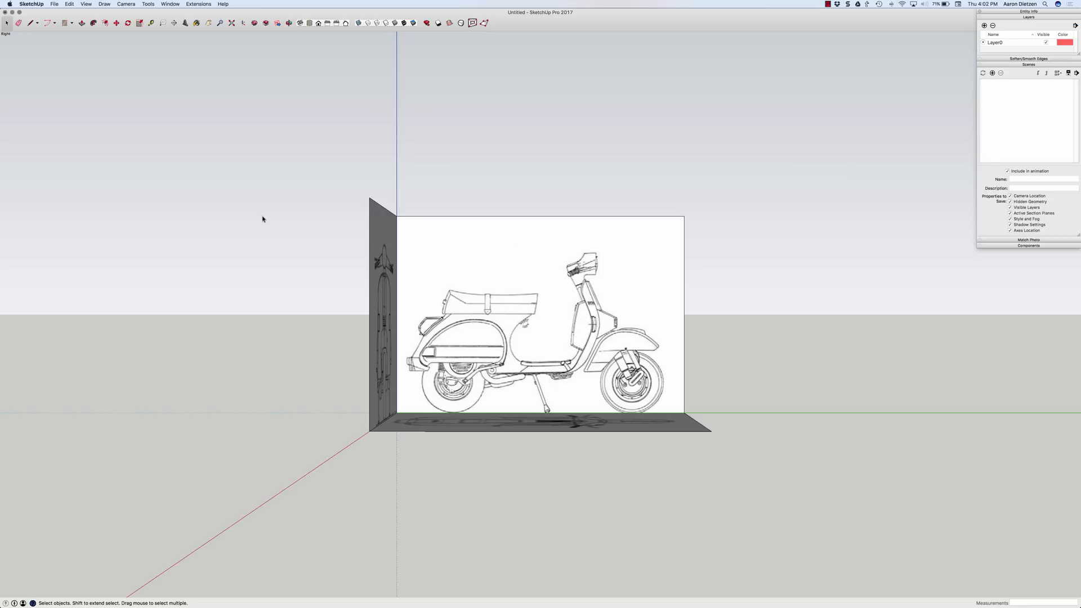
mouse_move(123, 7)
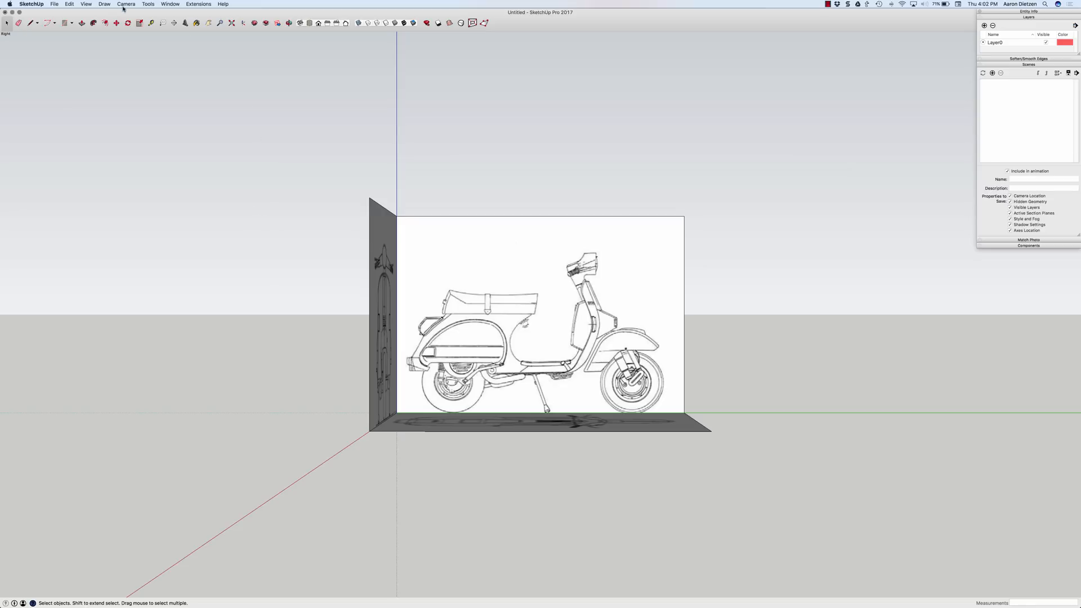
Switch the camera to Parallel Projection for a flat side view
left_click(126, 4)
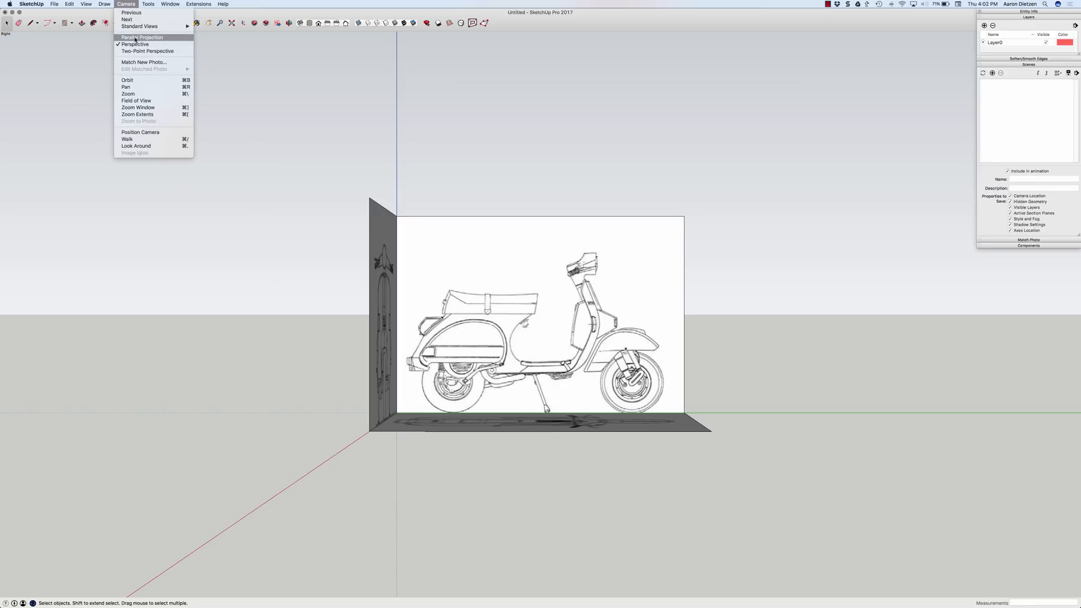
left_click(142, 37)
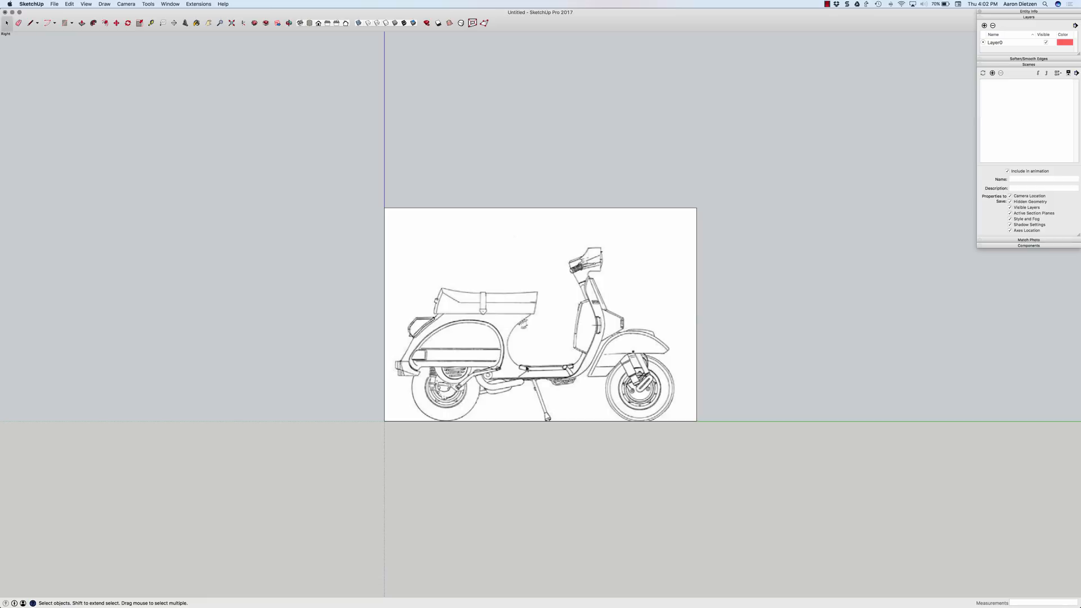
mouse_move(421, 315)
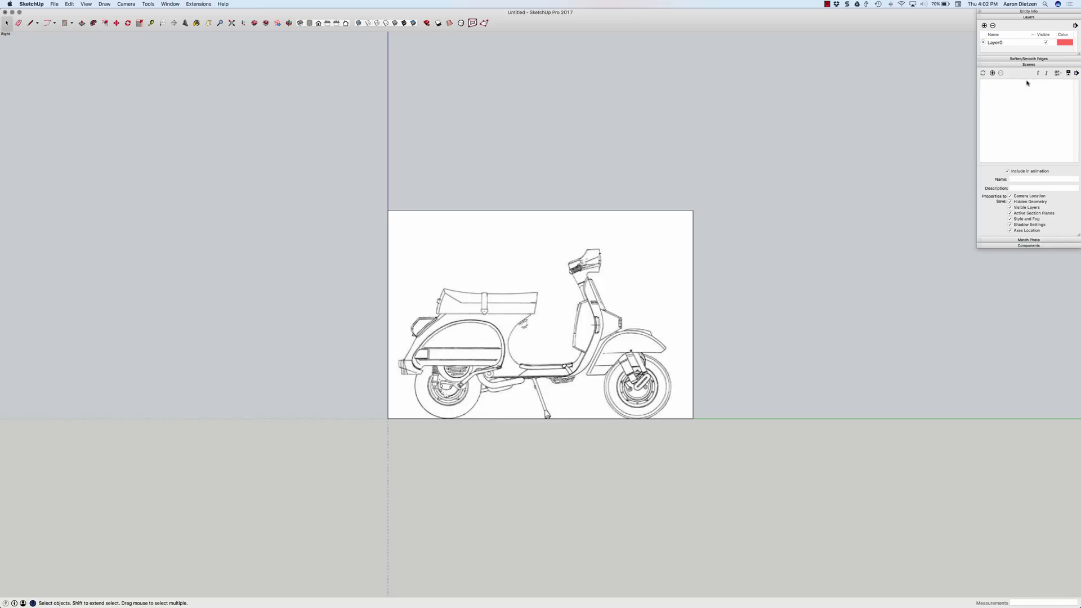
Add a scene for the side view and rename Scene 1 to 'Side'
left_click(991, 74)
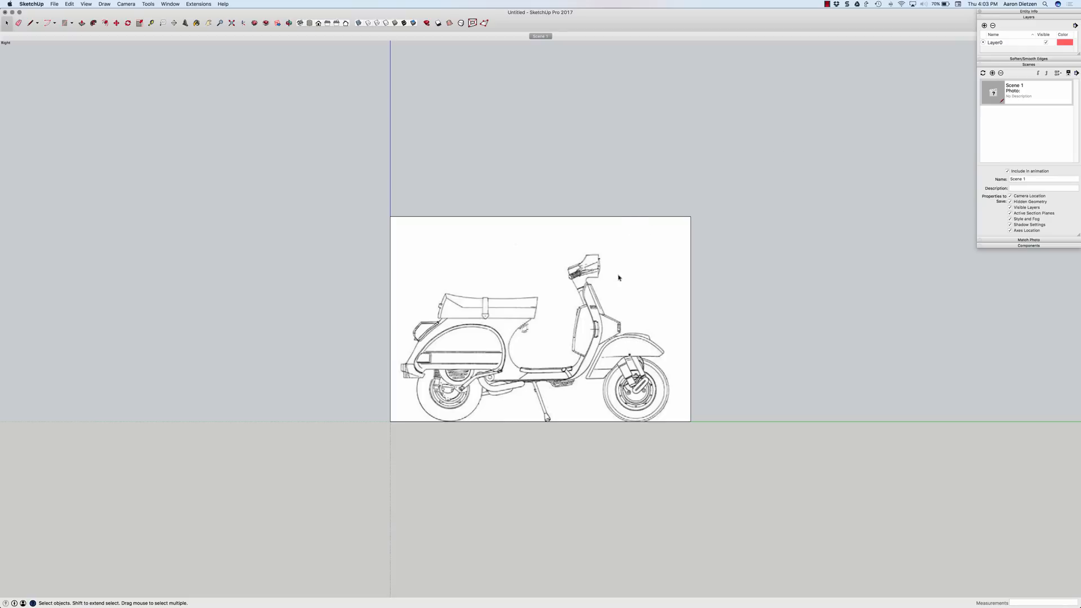
mouse_move(1012, 88)
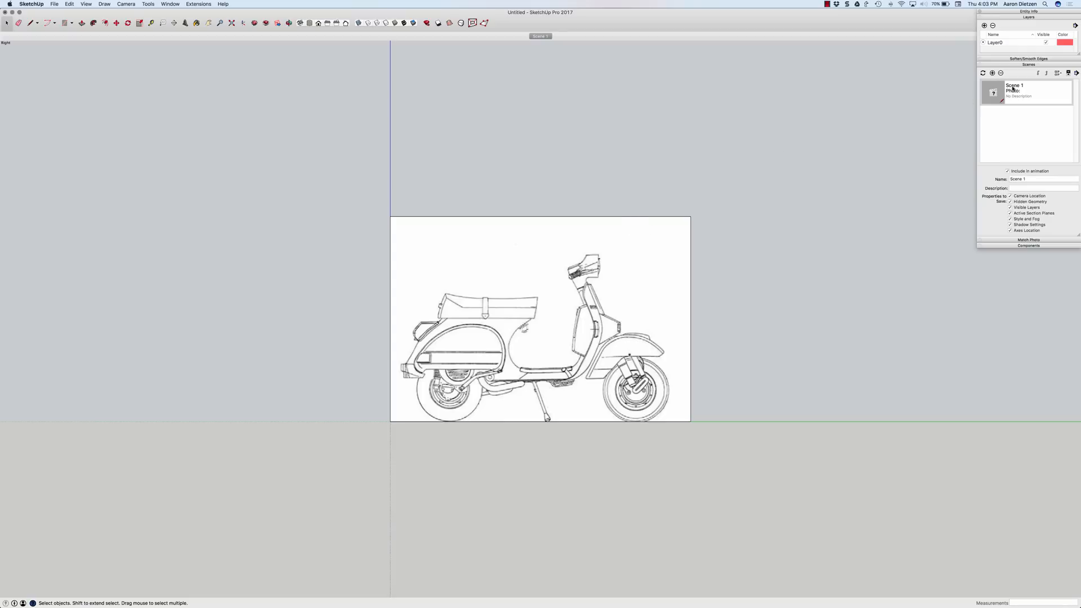
left_click(1069, 73)
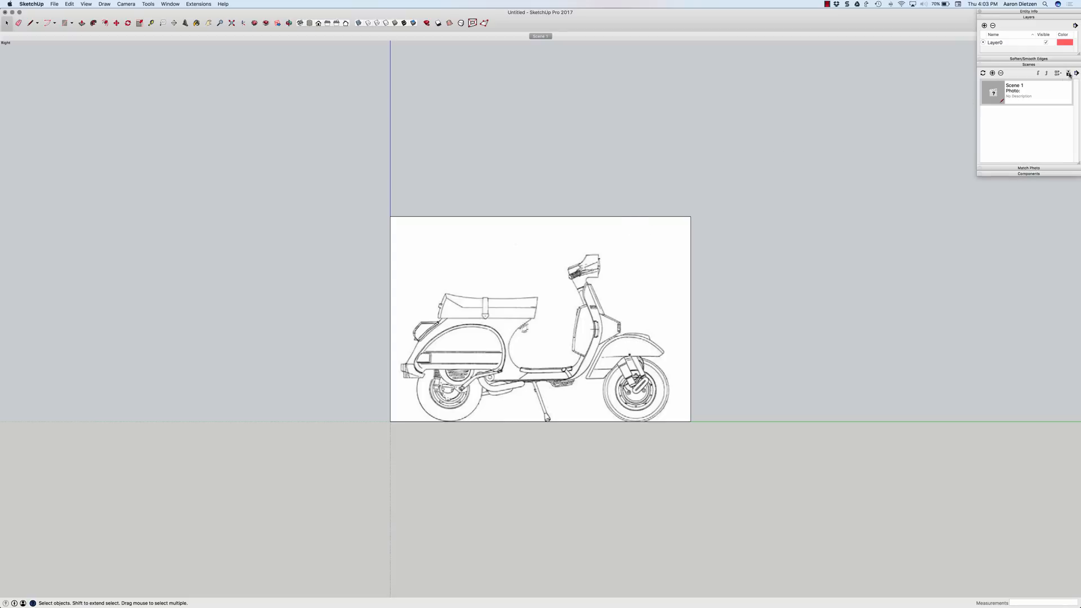
left_click(1068, 73)
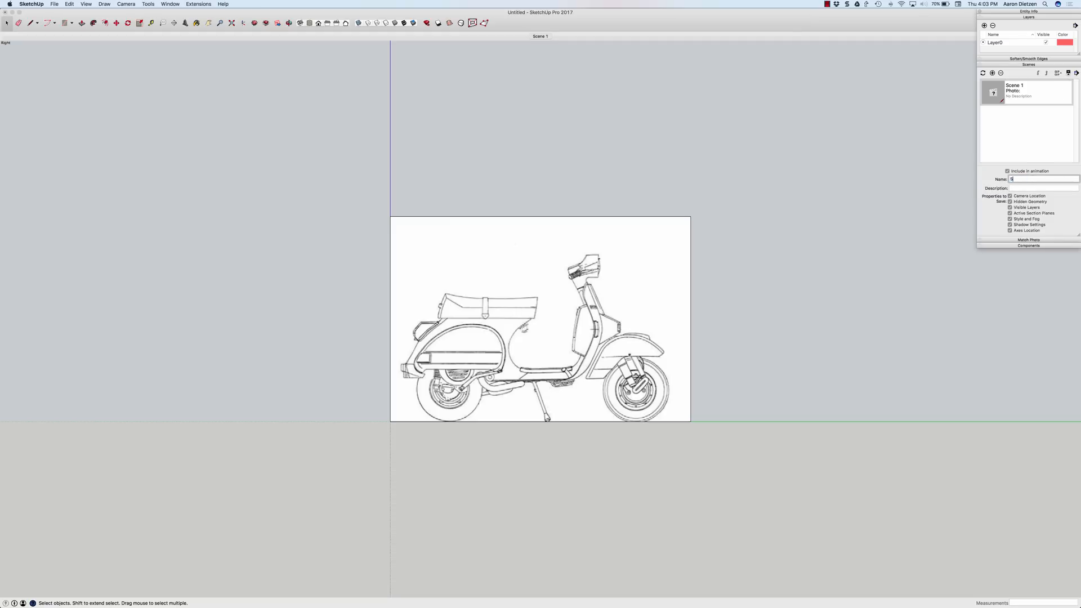
type("Side")
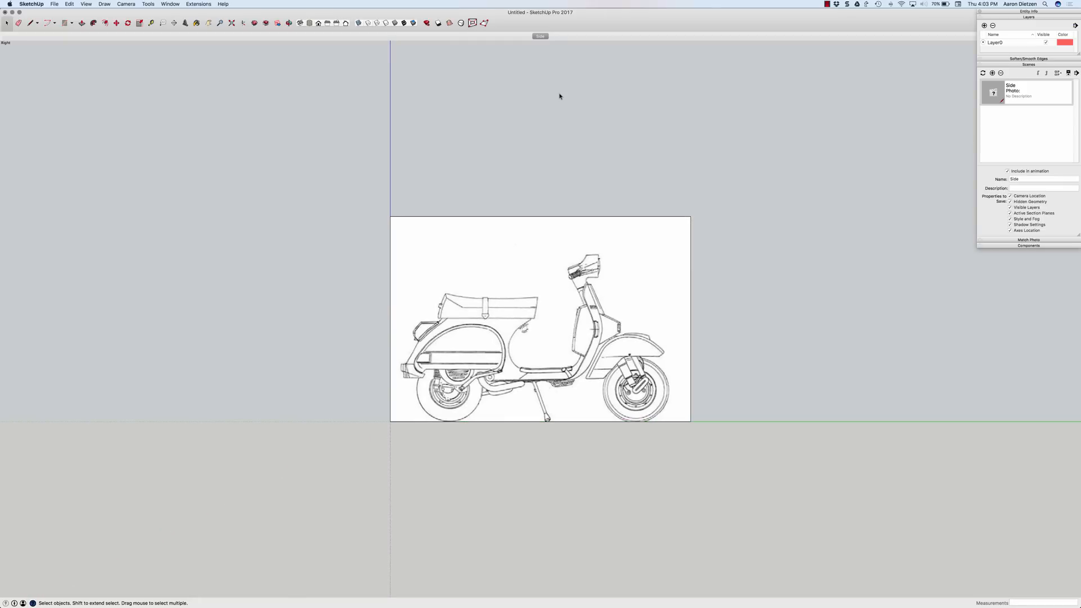
mouse_move(435, 86)
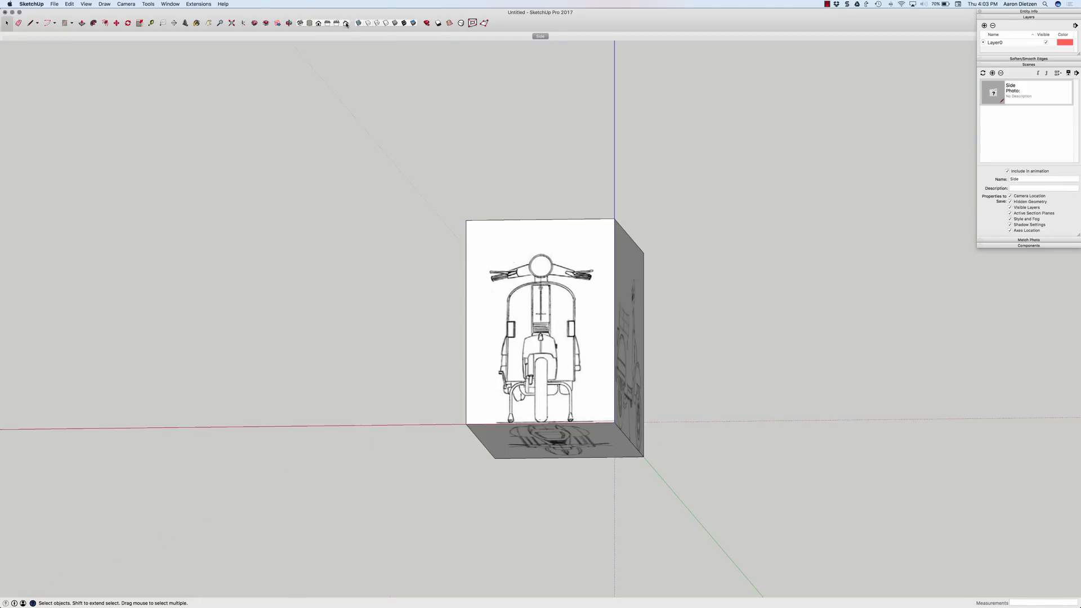
Add a 'Front' scene, then test switching between the Side and Front tabs
left_click(992, 73)
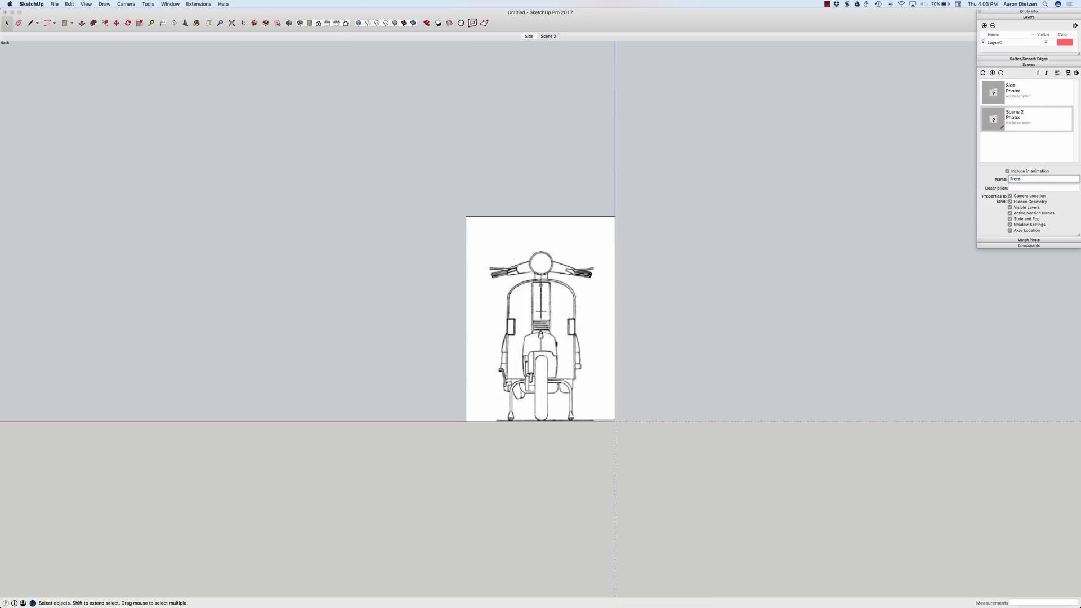
left_click(991, 73)
type("Top")
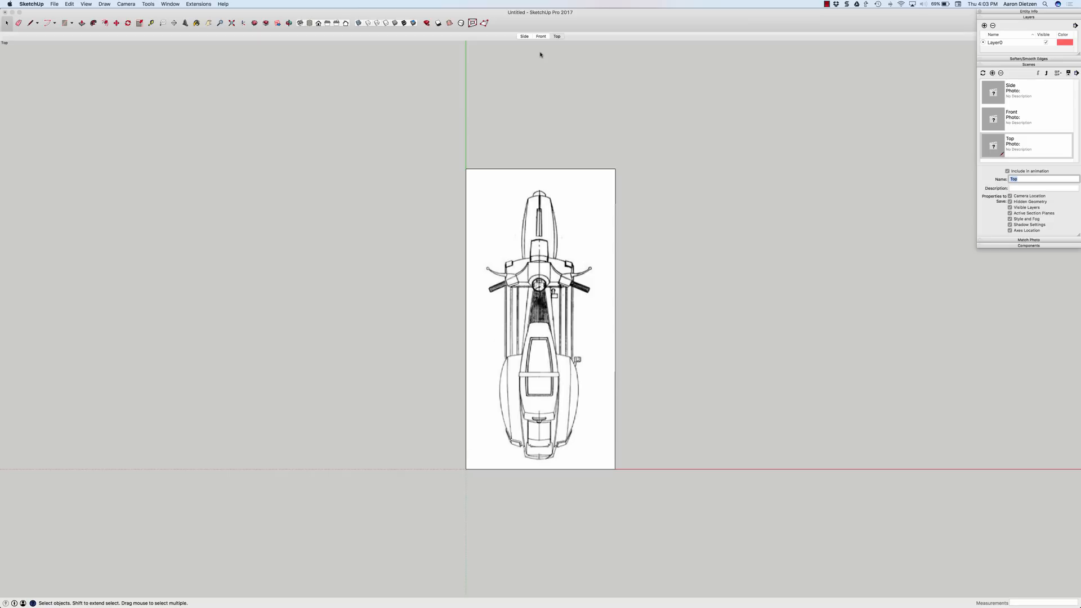
left_click(524, 36)
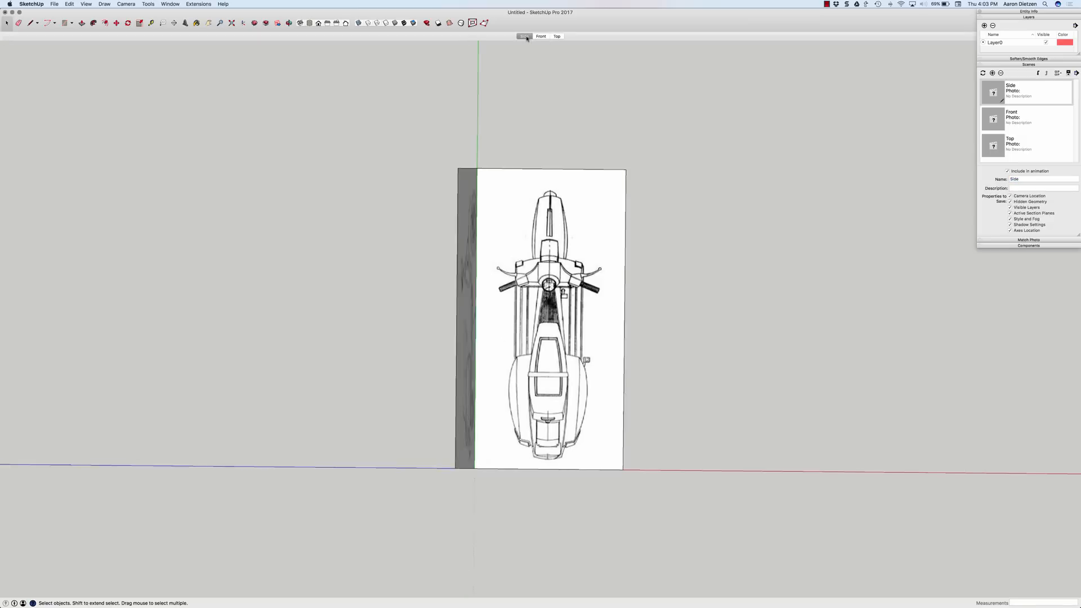
left_click(524, 36)
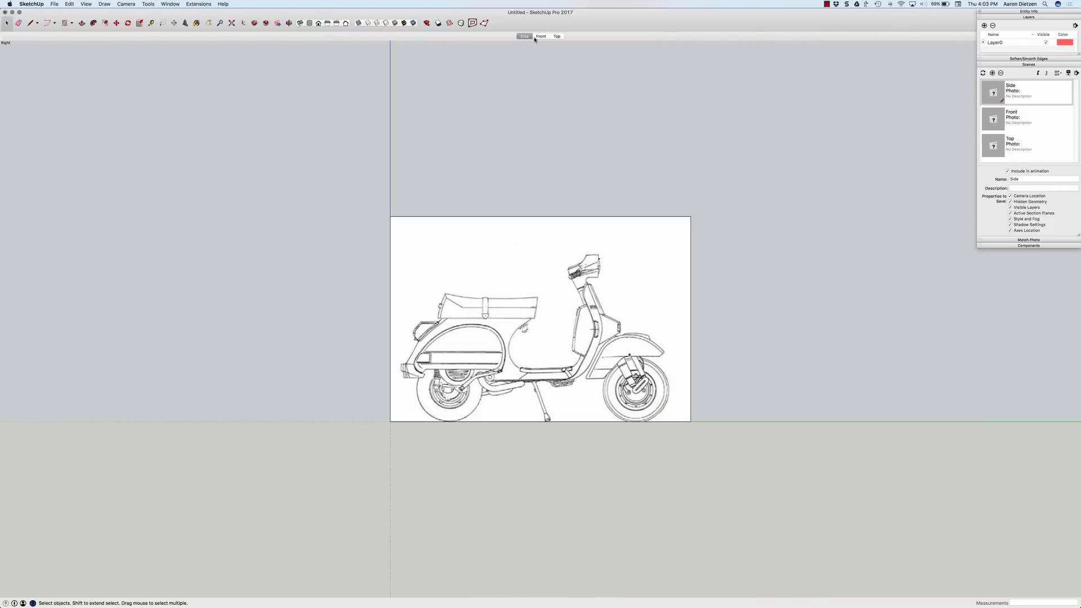
left_click(540, 36)
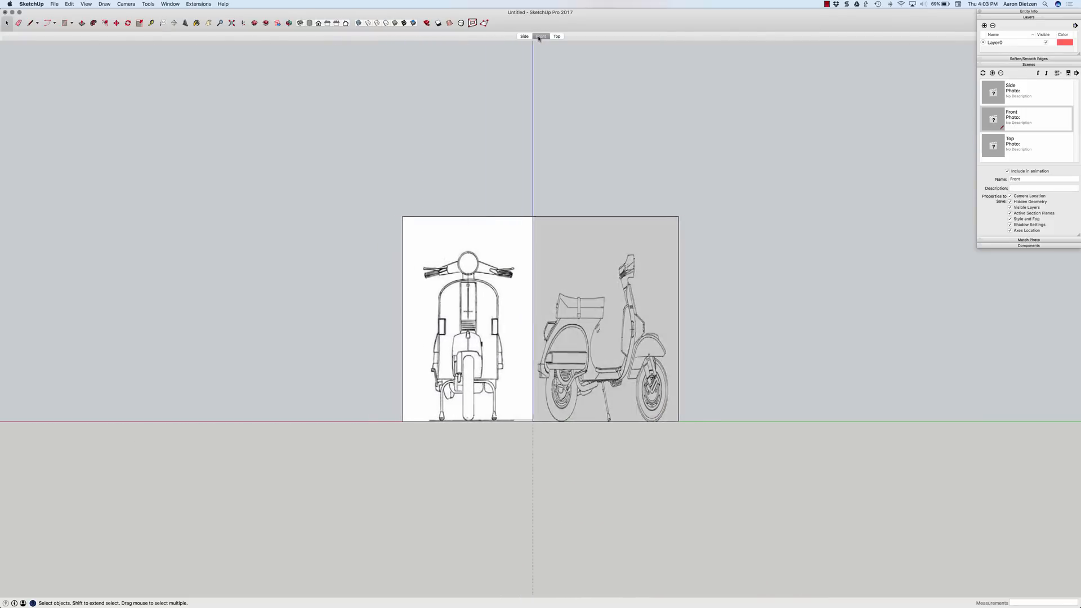
left_click(540, 36)
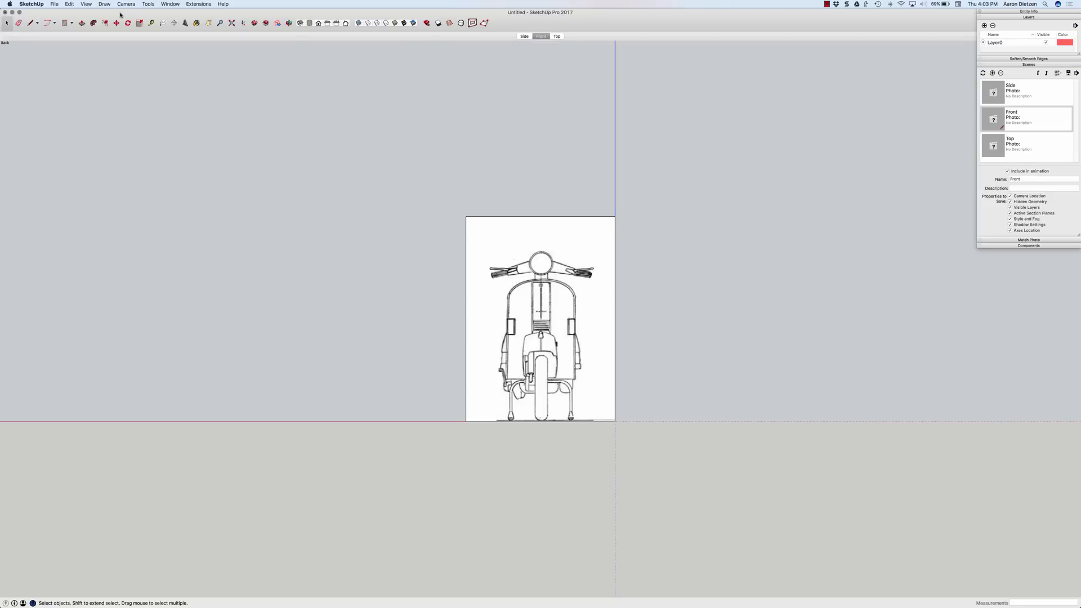
Uncheck Enable scene transitions in Model Info's Animation settings and close it
left_click(85, 4)
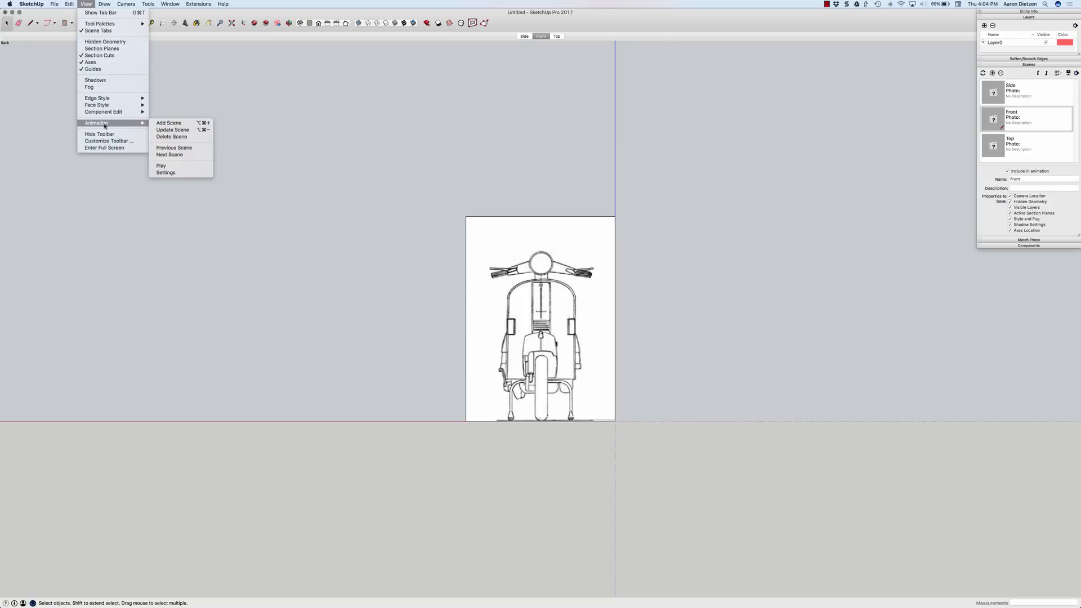
mouse_move(166, 173)
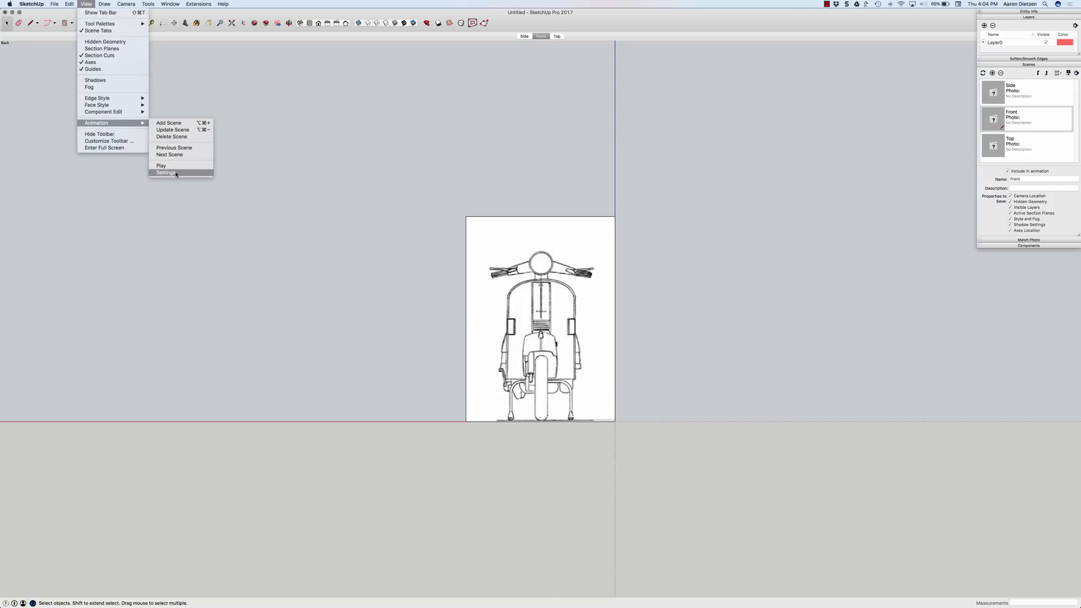
left_click(165, 173)
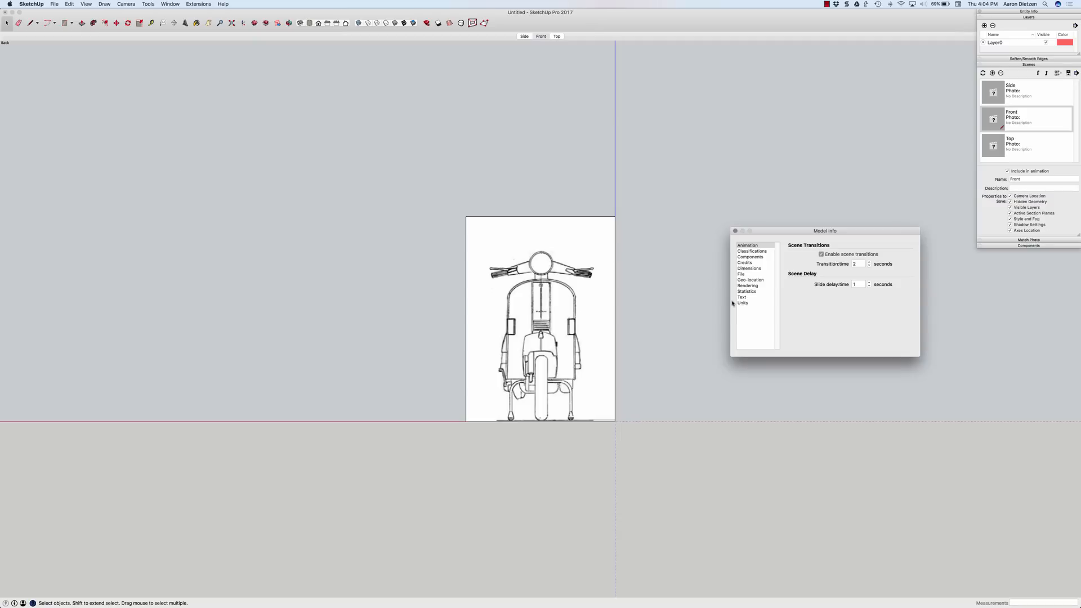
left_click(820, 255)
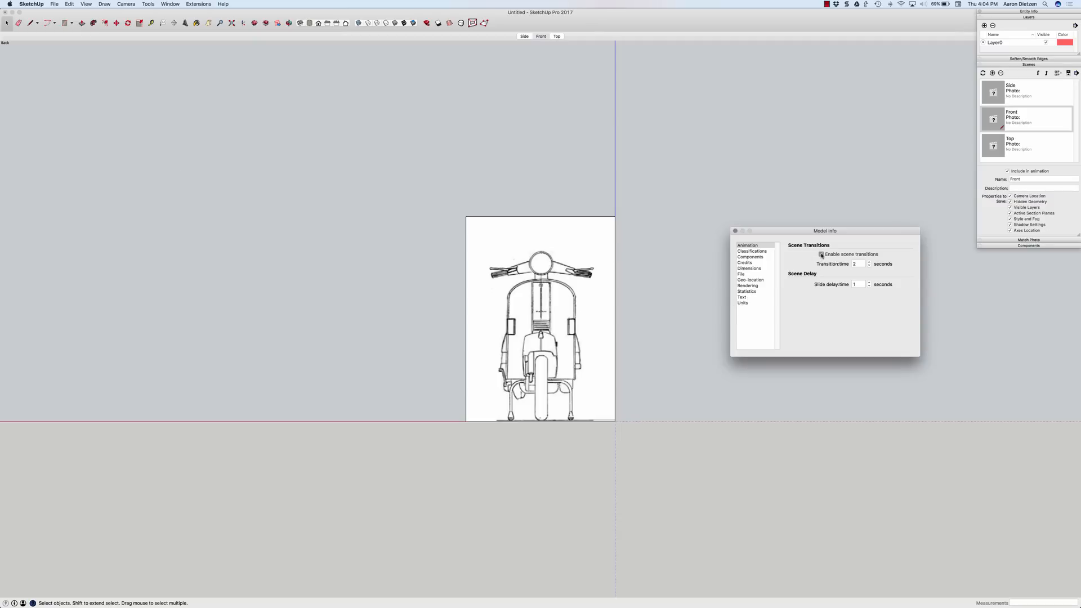
left_click(735, 230)
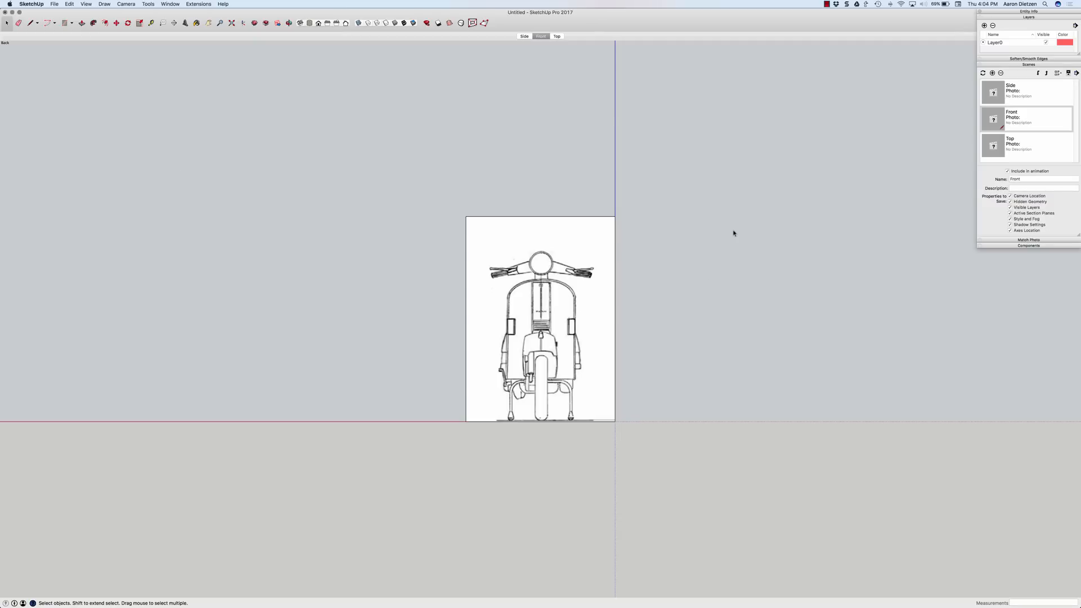
Cycle through the Top, Front and Side scenes, then select the three reference planes
left_click(556, 36)
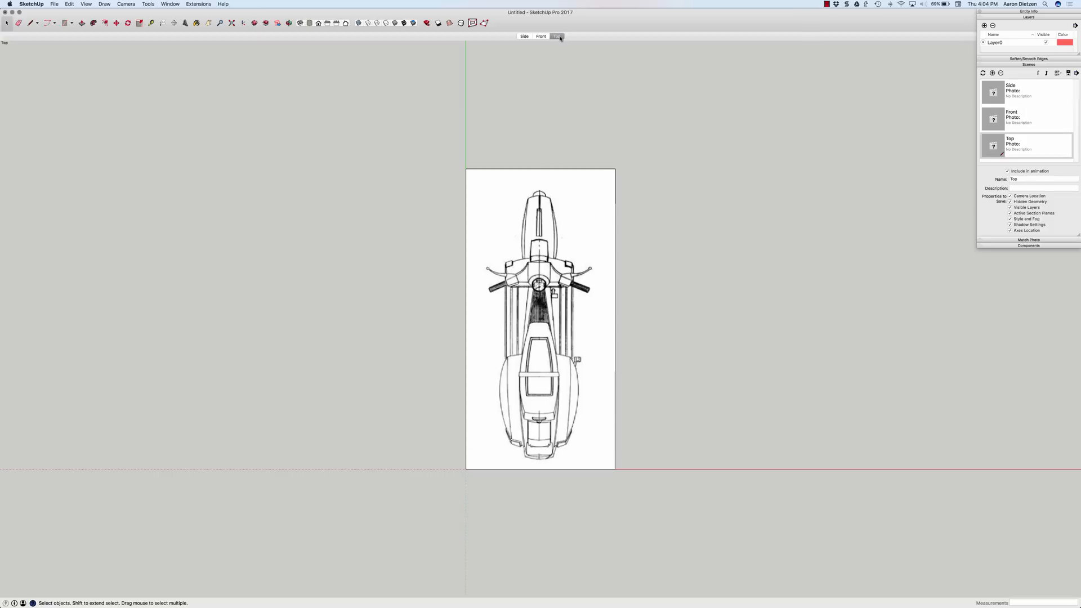
left_click(541, 36)
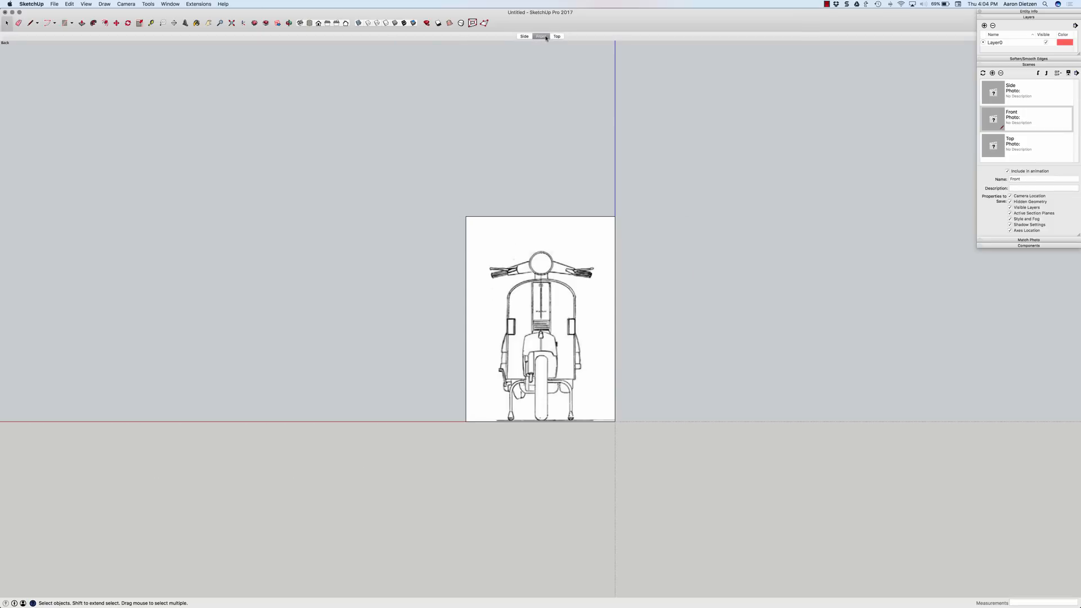
left_click(524, 36)
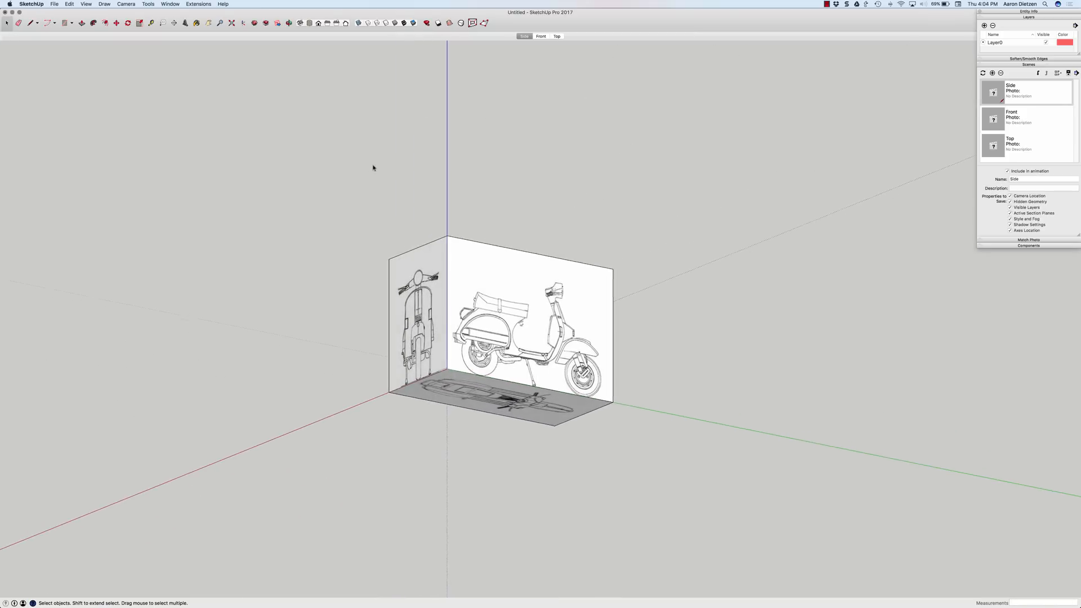
left_click(497, 324)
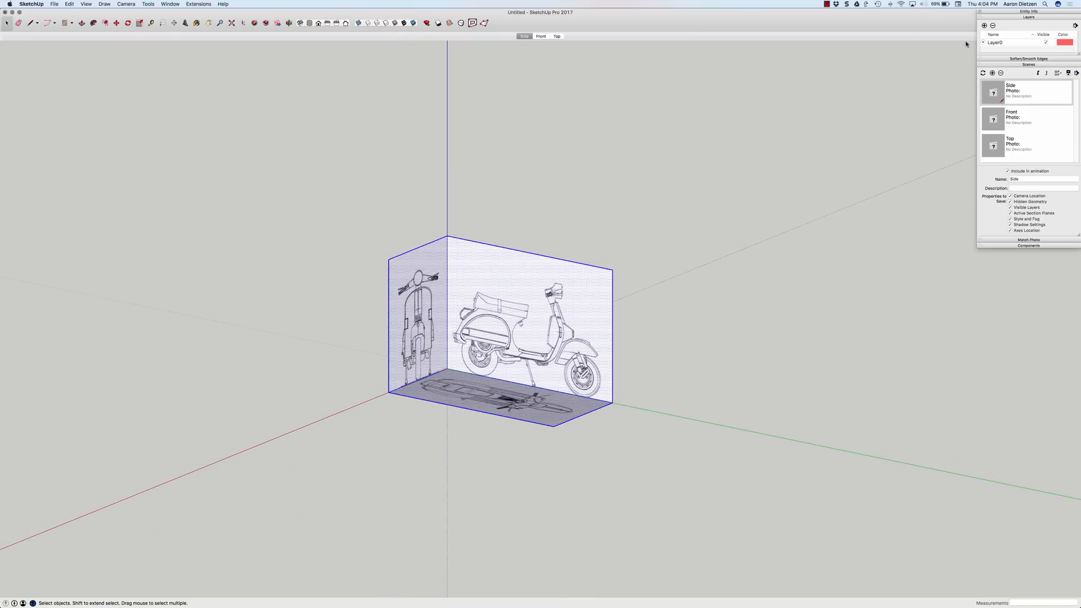